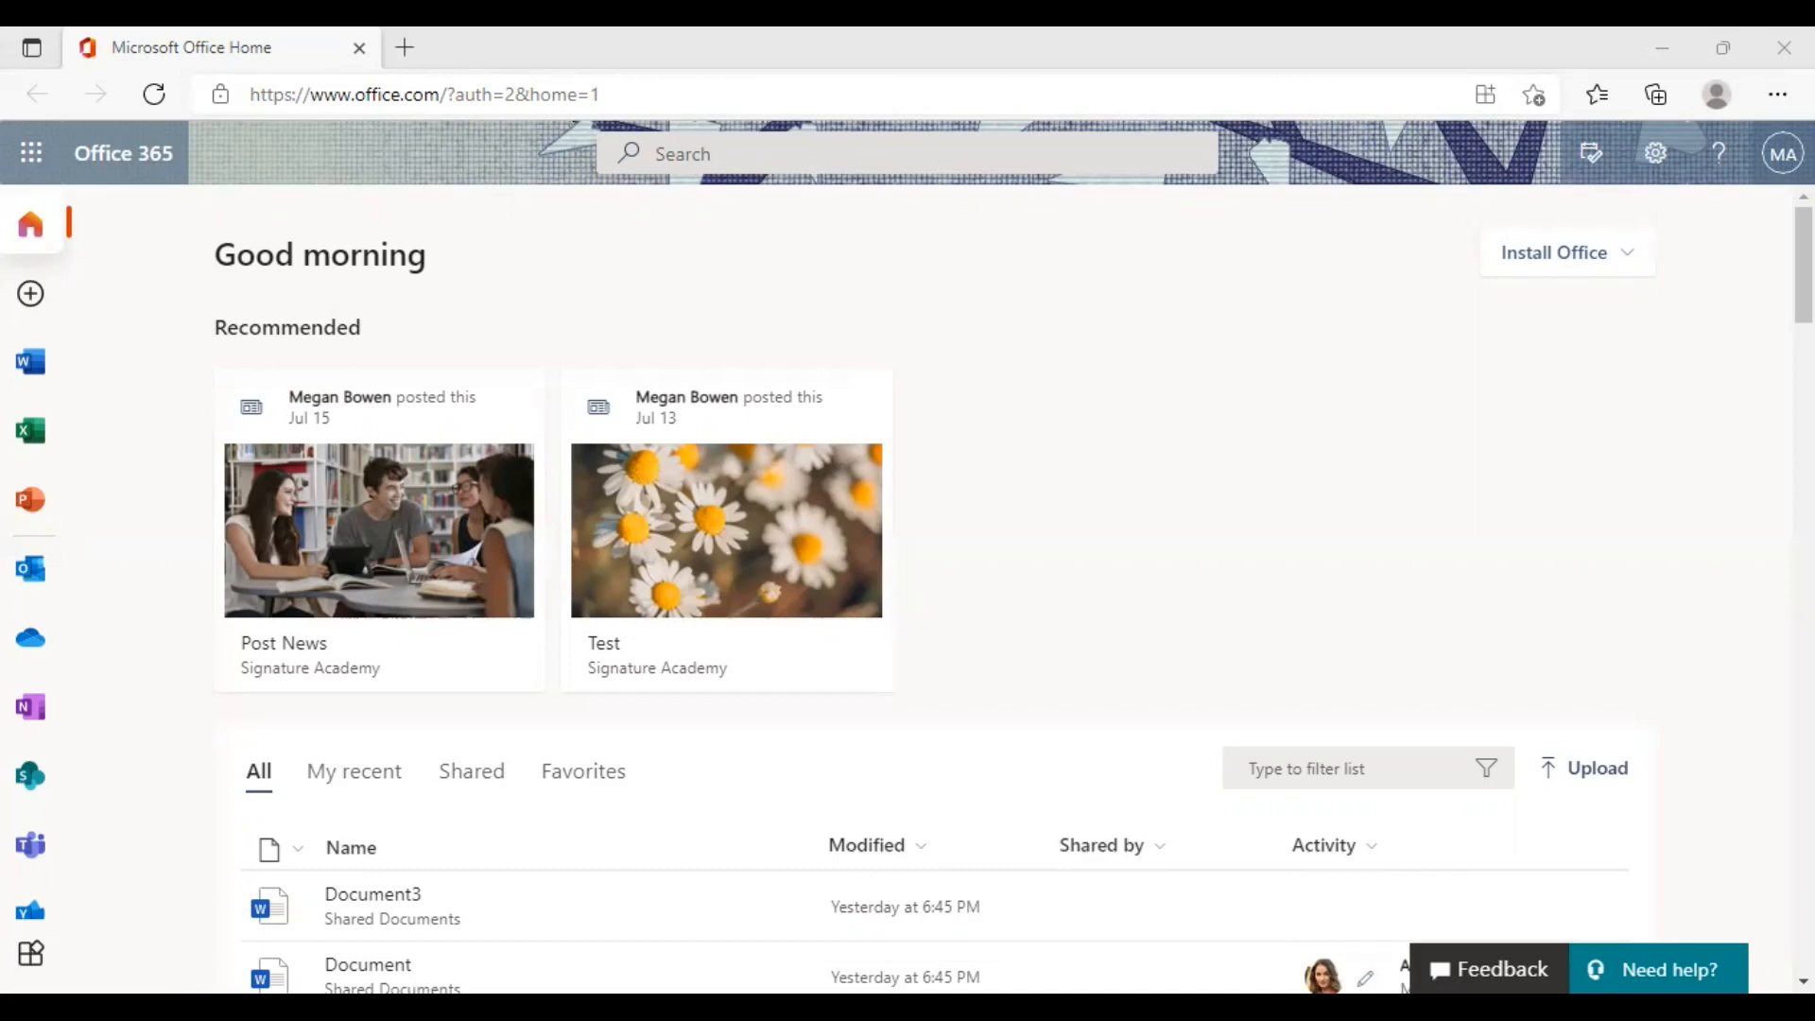
{"action": "mouse_move", "coordinate": [278, 414]}
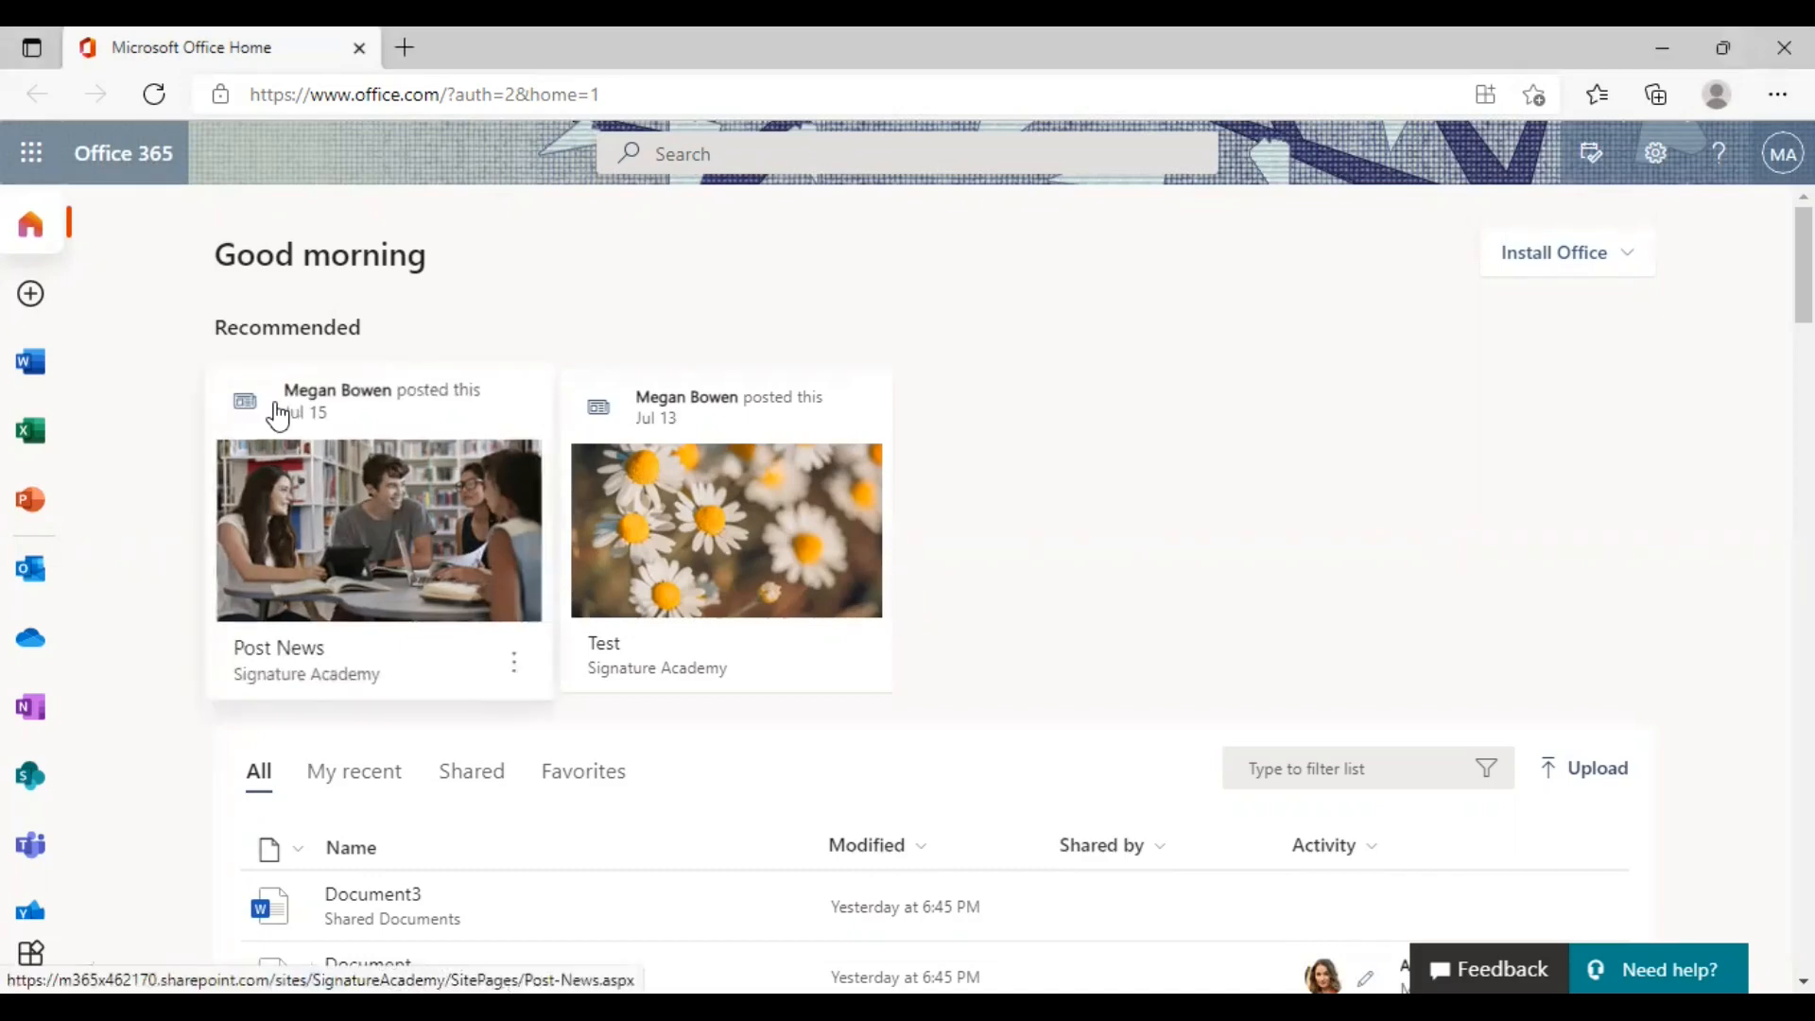
{"action": "mouse_move", "coordinate": [180, 346]}
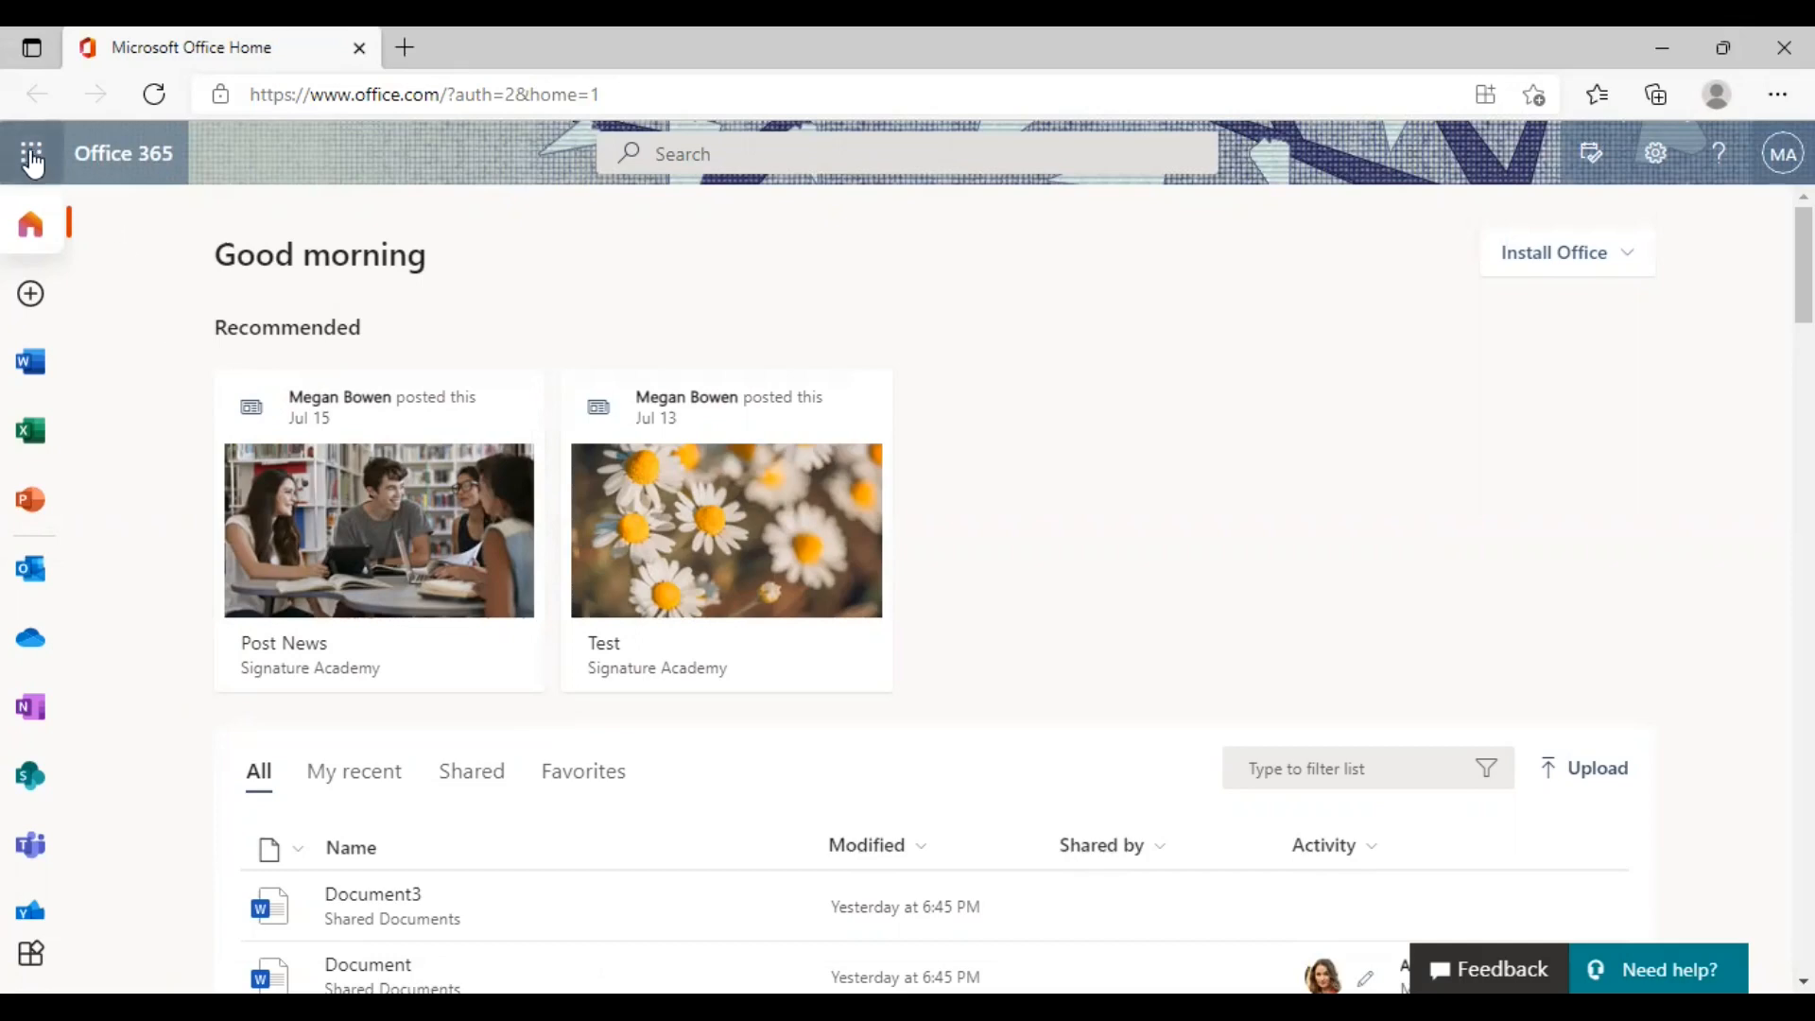
{"action": "mouse_move", "coordinate": [30, 153]}
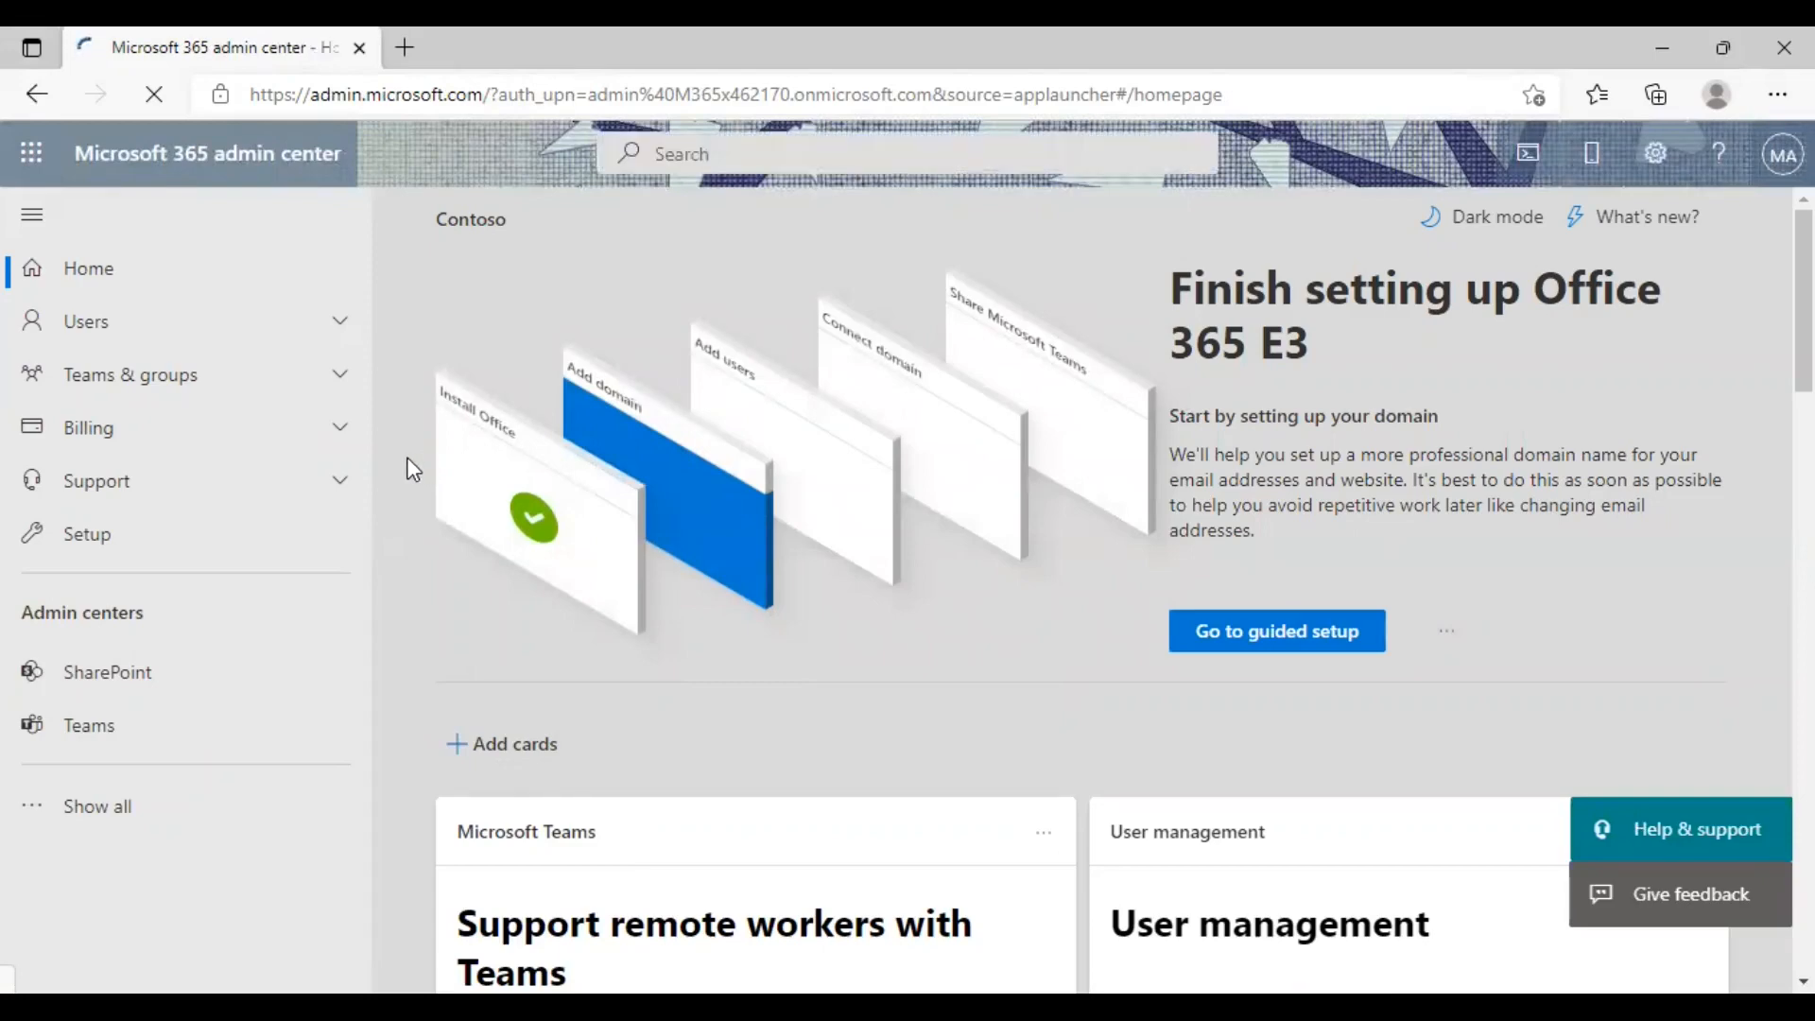
{"action": "mouse_move", "coordinate": [127, 682]}
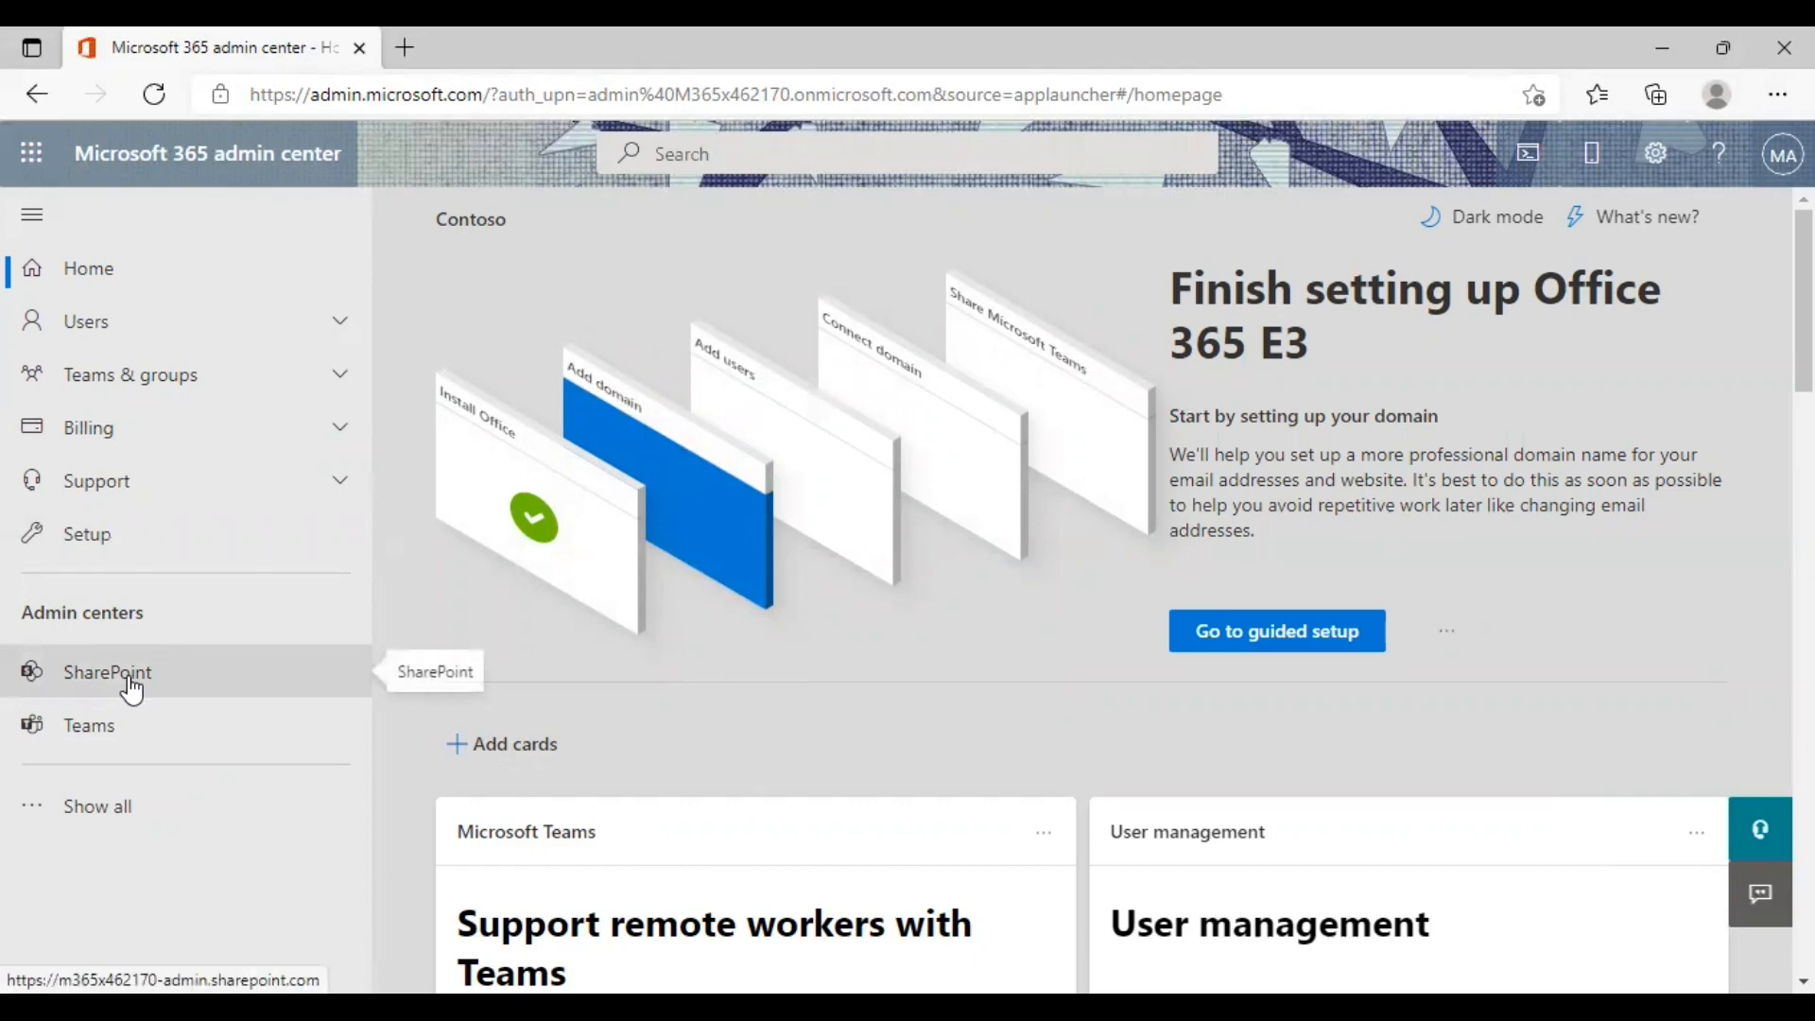
{"action": "mouse_move", "coordinate": [114, 622]}
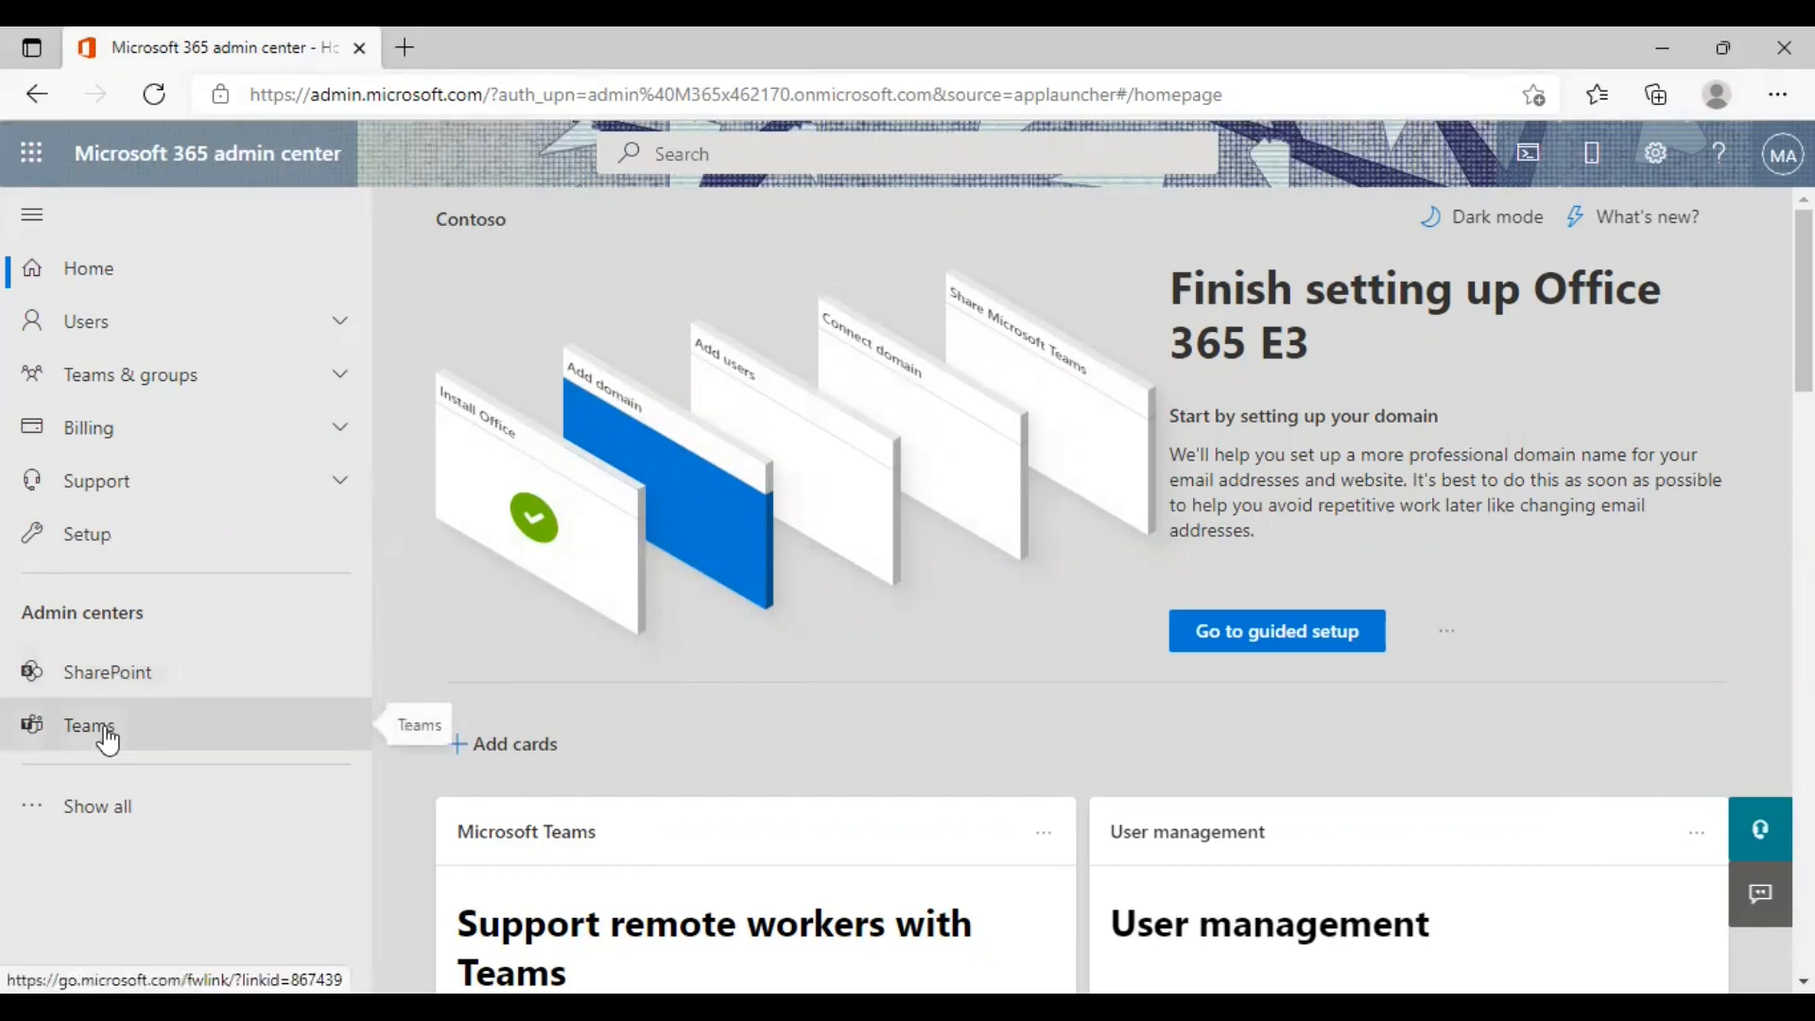
{"action": "mouse_move", "coordinate": [106, 699]}
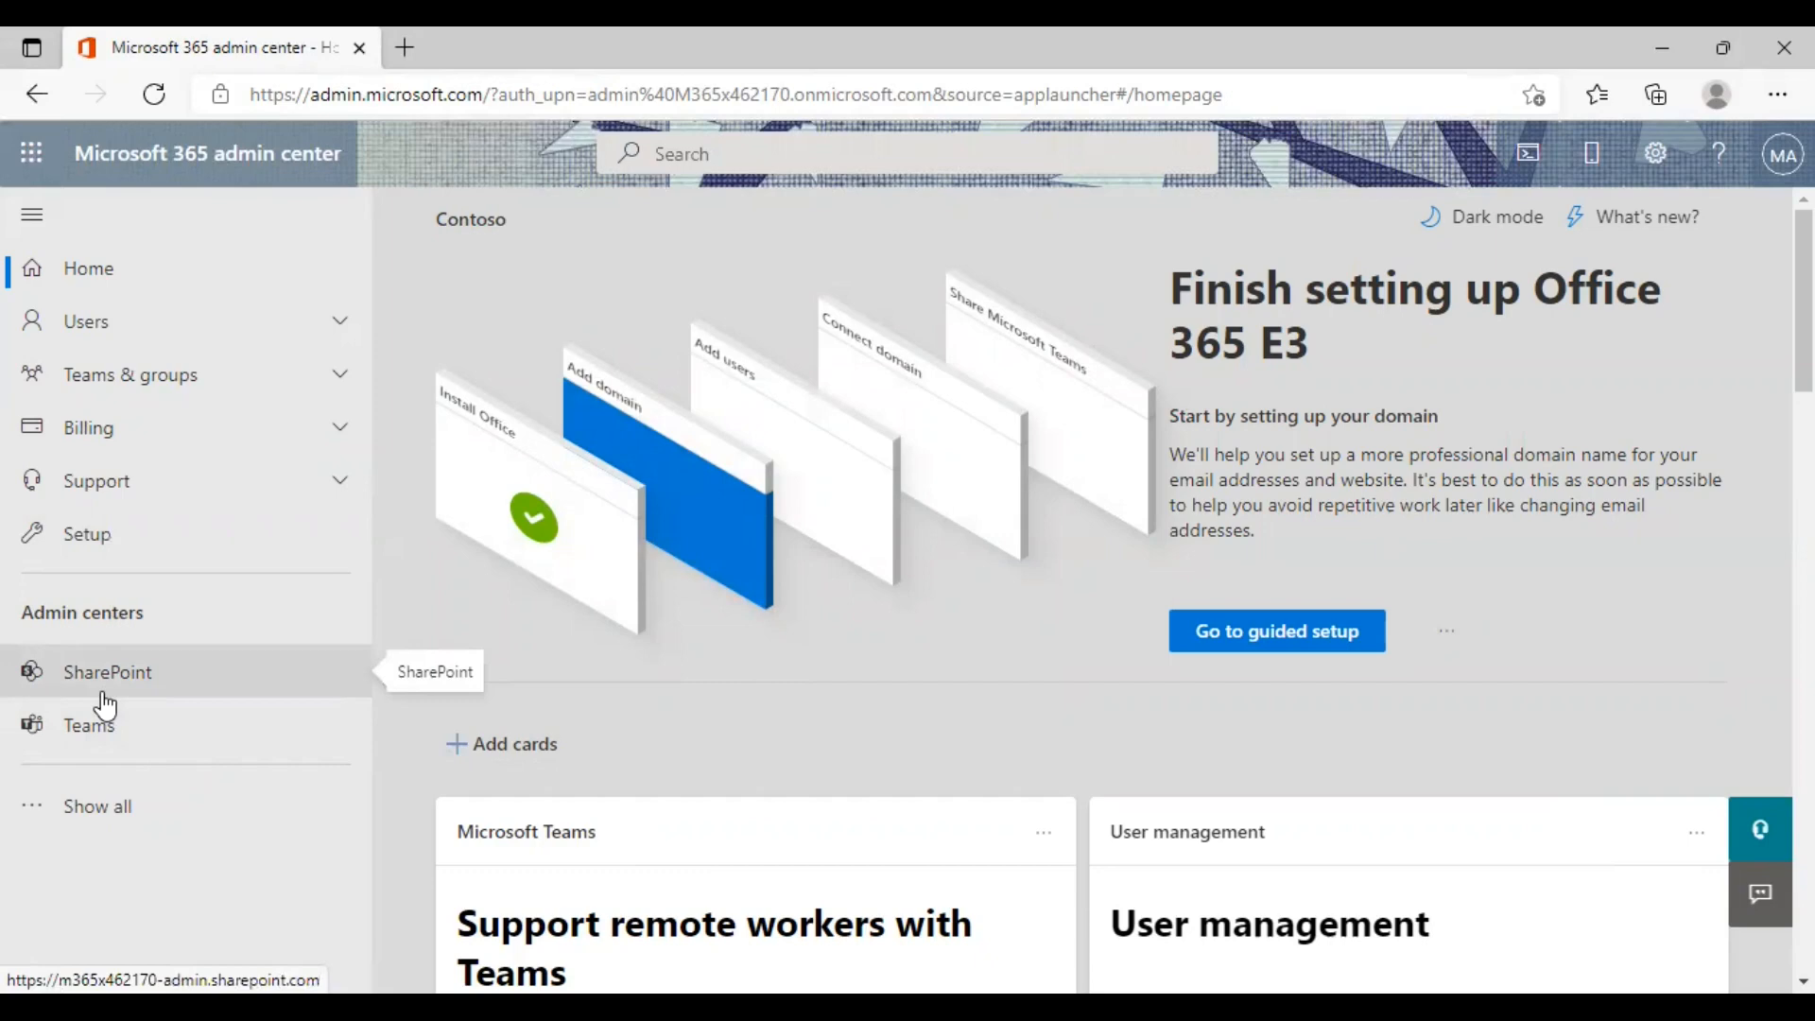
{"action": "mouse_move", "coordinate": [108, 686]}
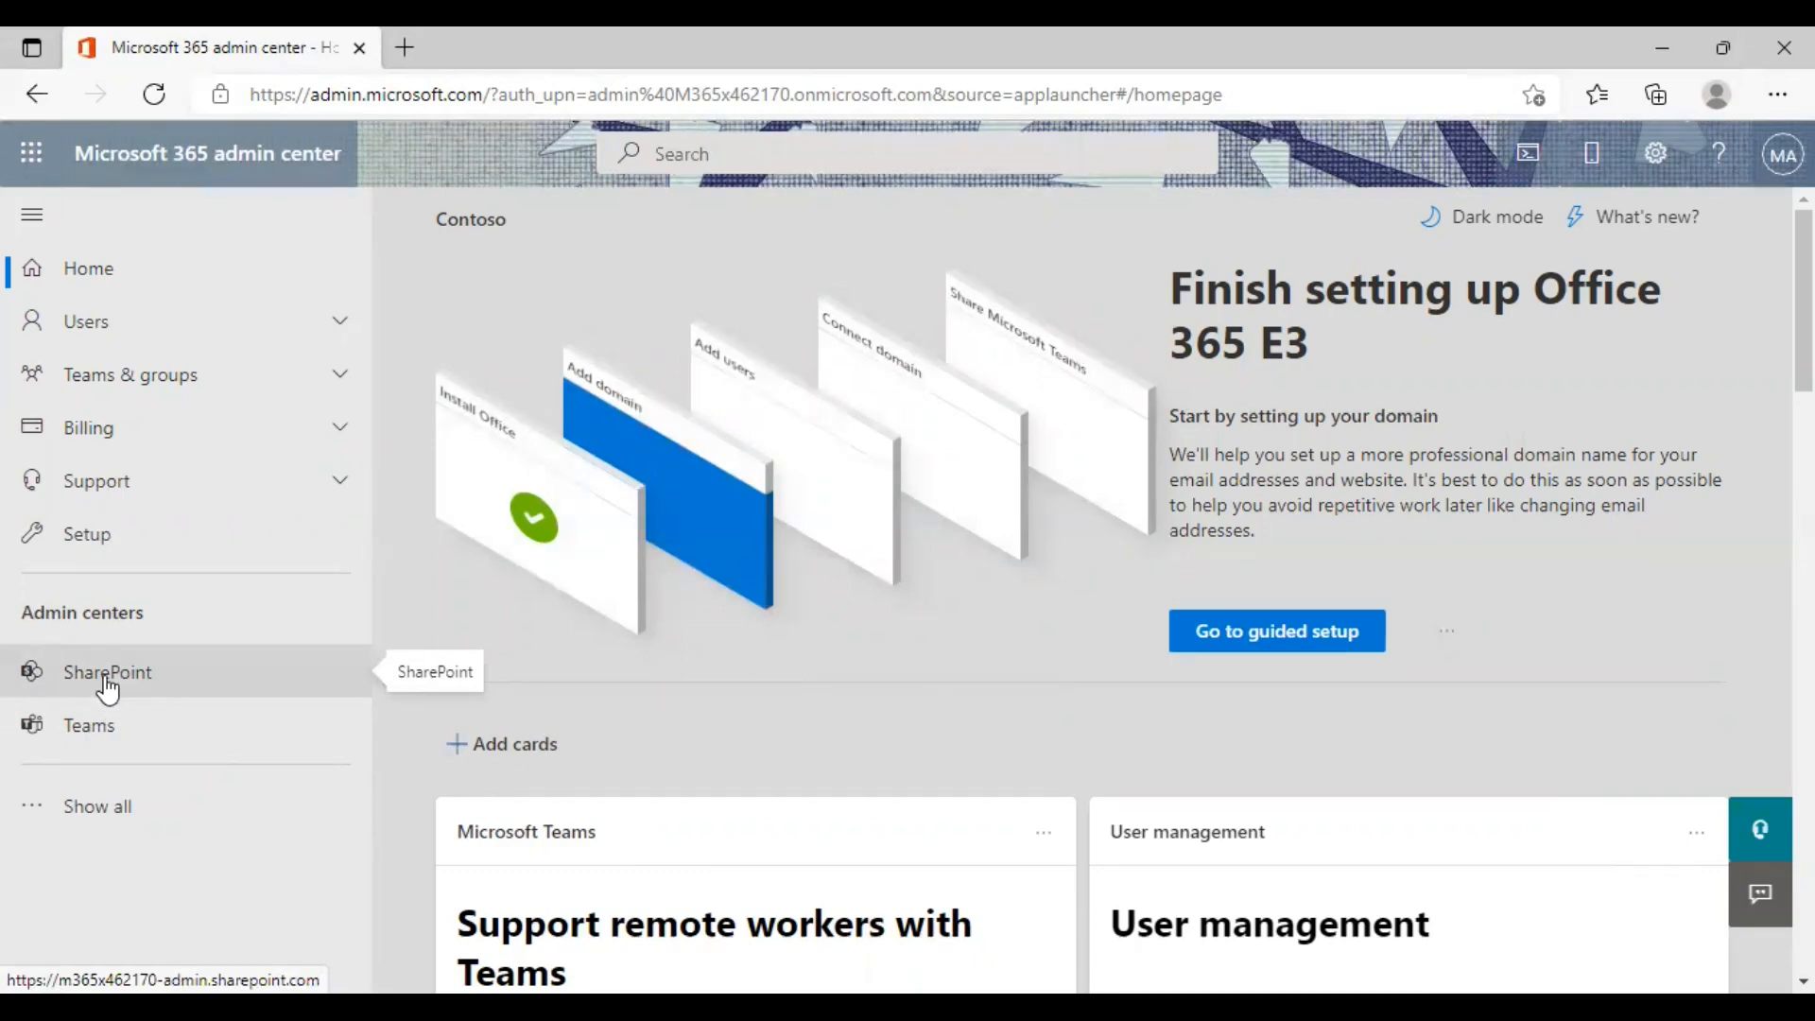
Launch the SharePoint admin center from the Admin centers navigation
{"action": "left_click", "coordinate": [106, 671]}
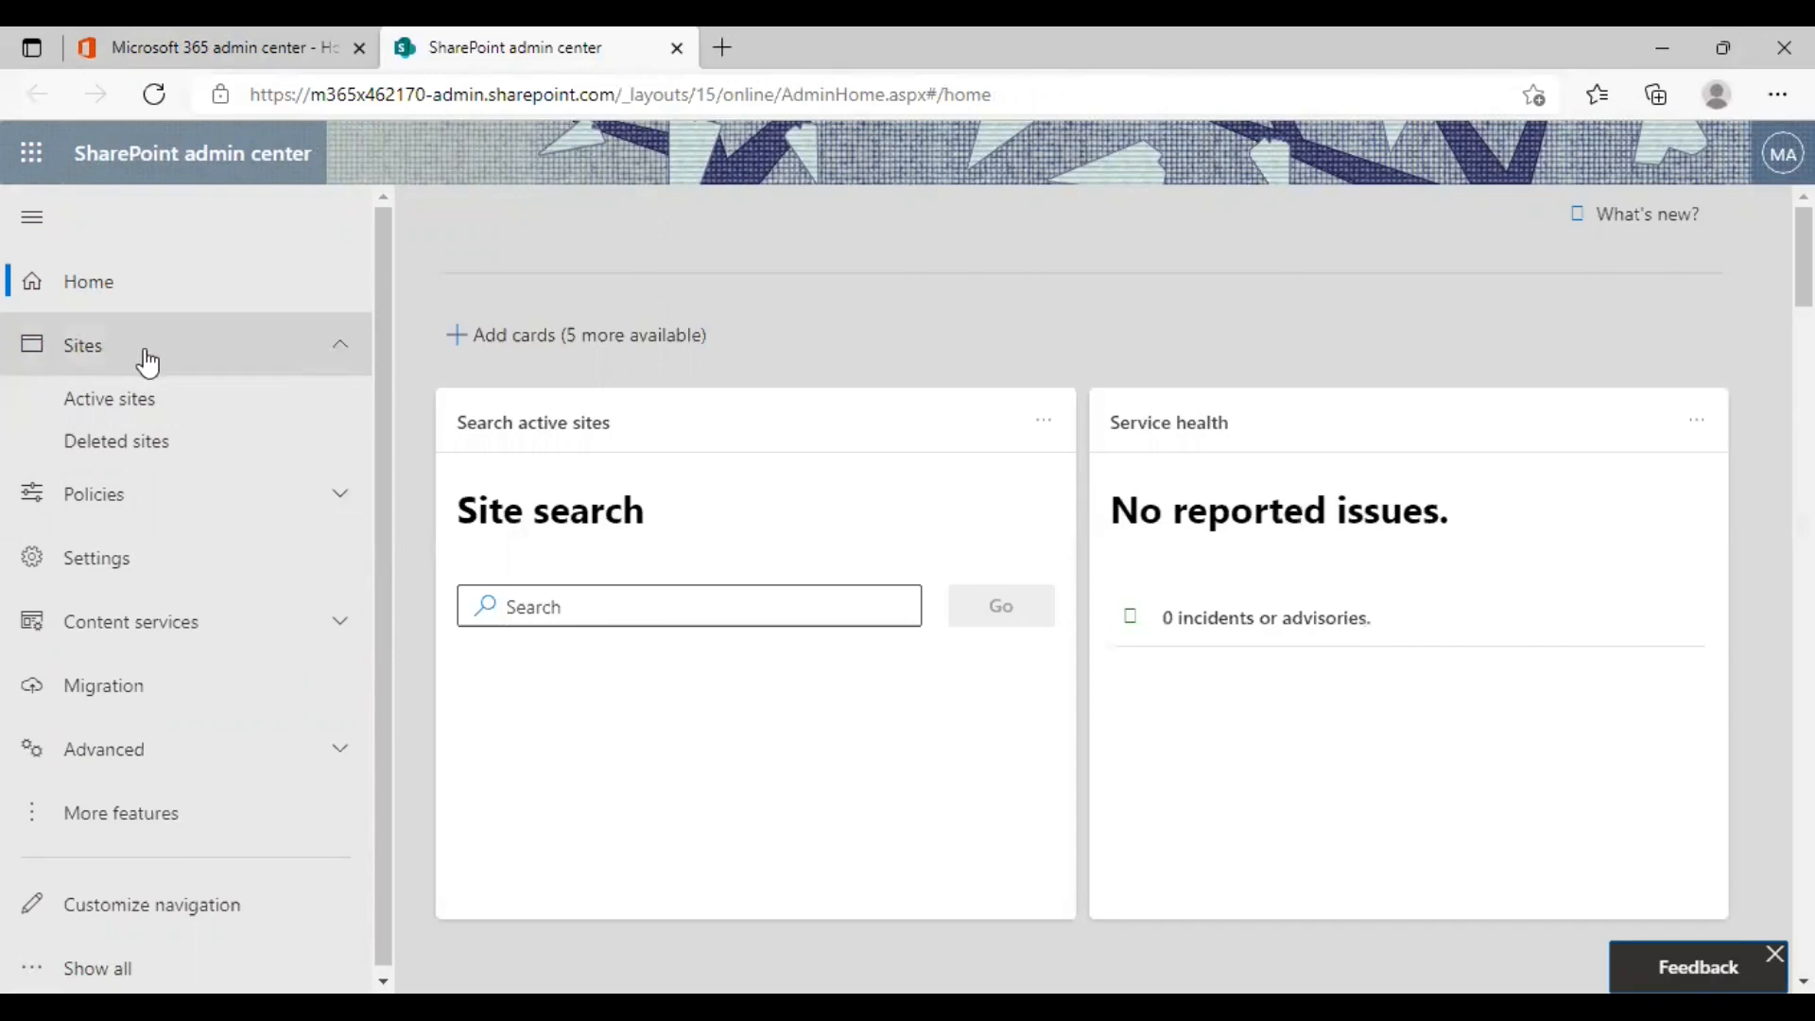
Show Active sites and bring up the HR Support site's details panel
{"action": "left_click", "coordinate": [109, 399]}
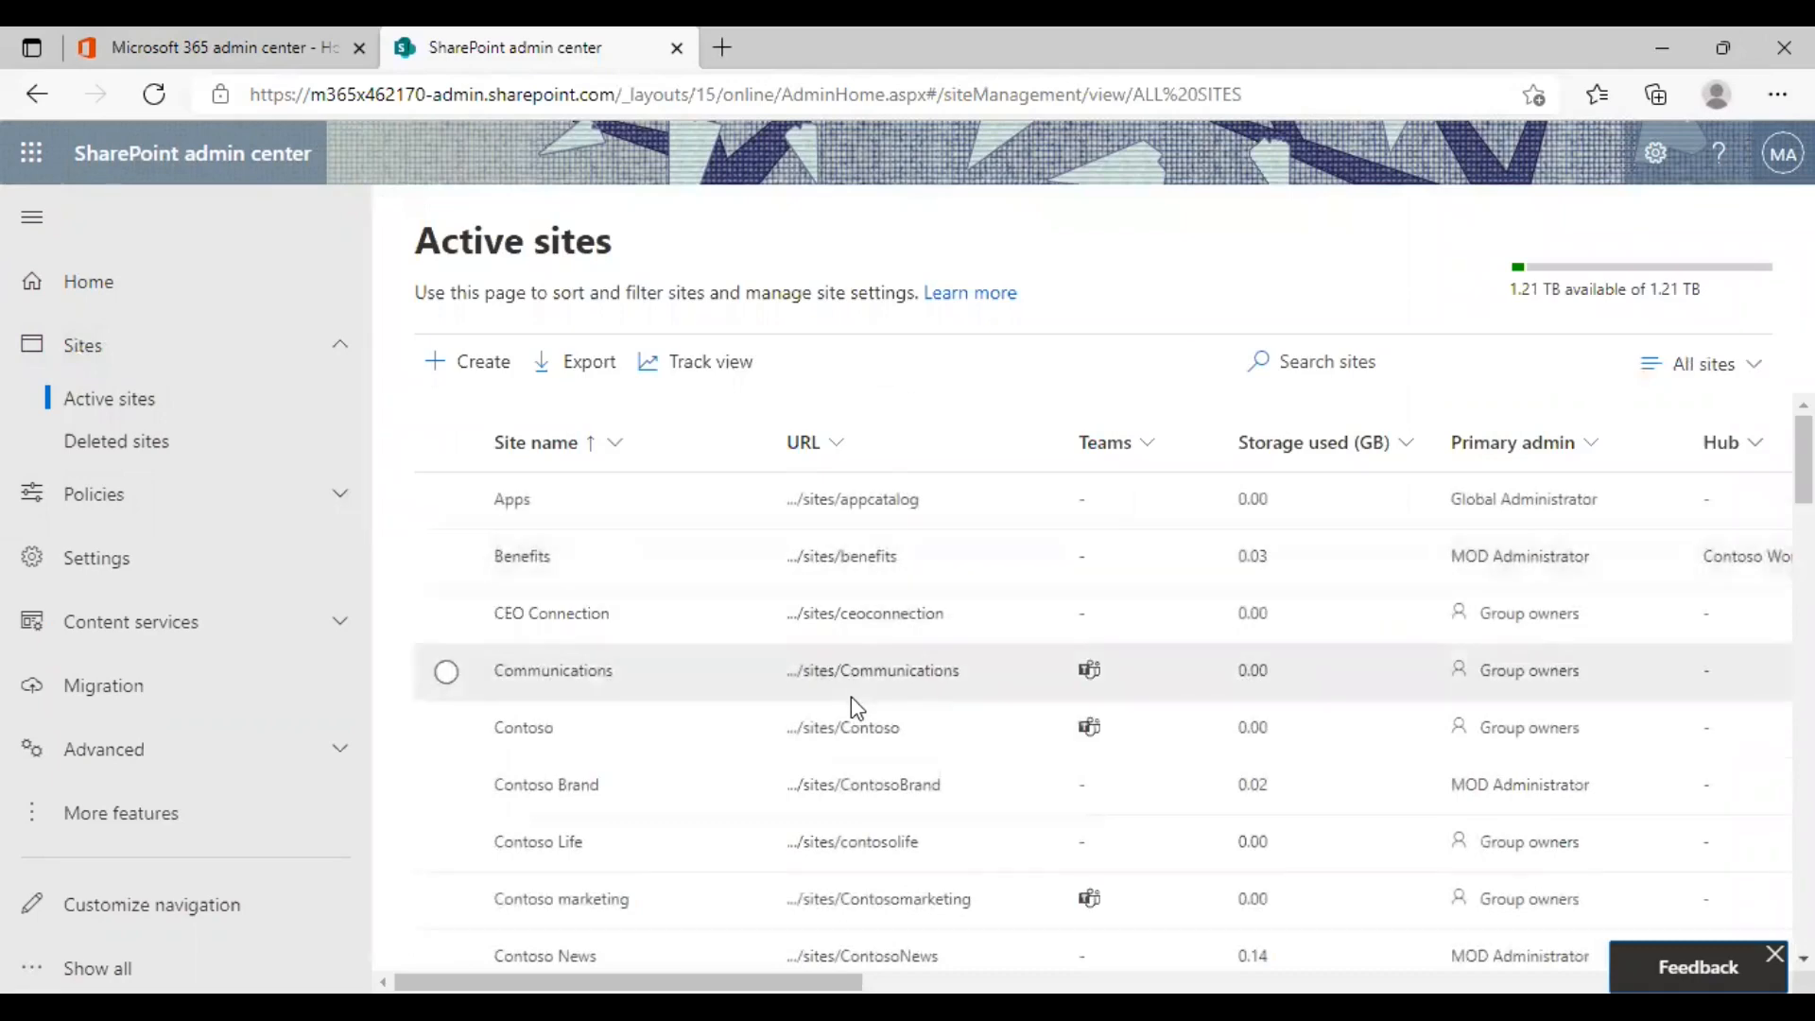
{"action": "mouse_move", "coordinate": [822, 784]}
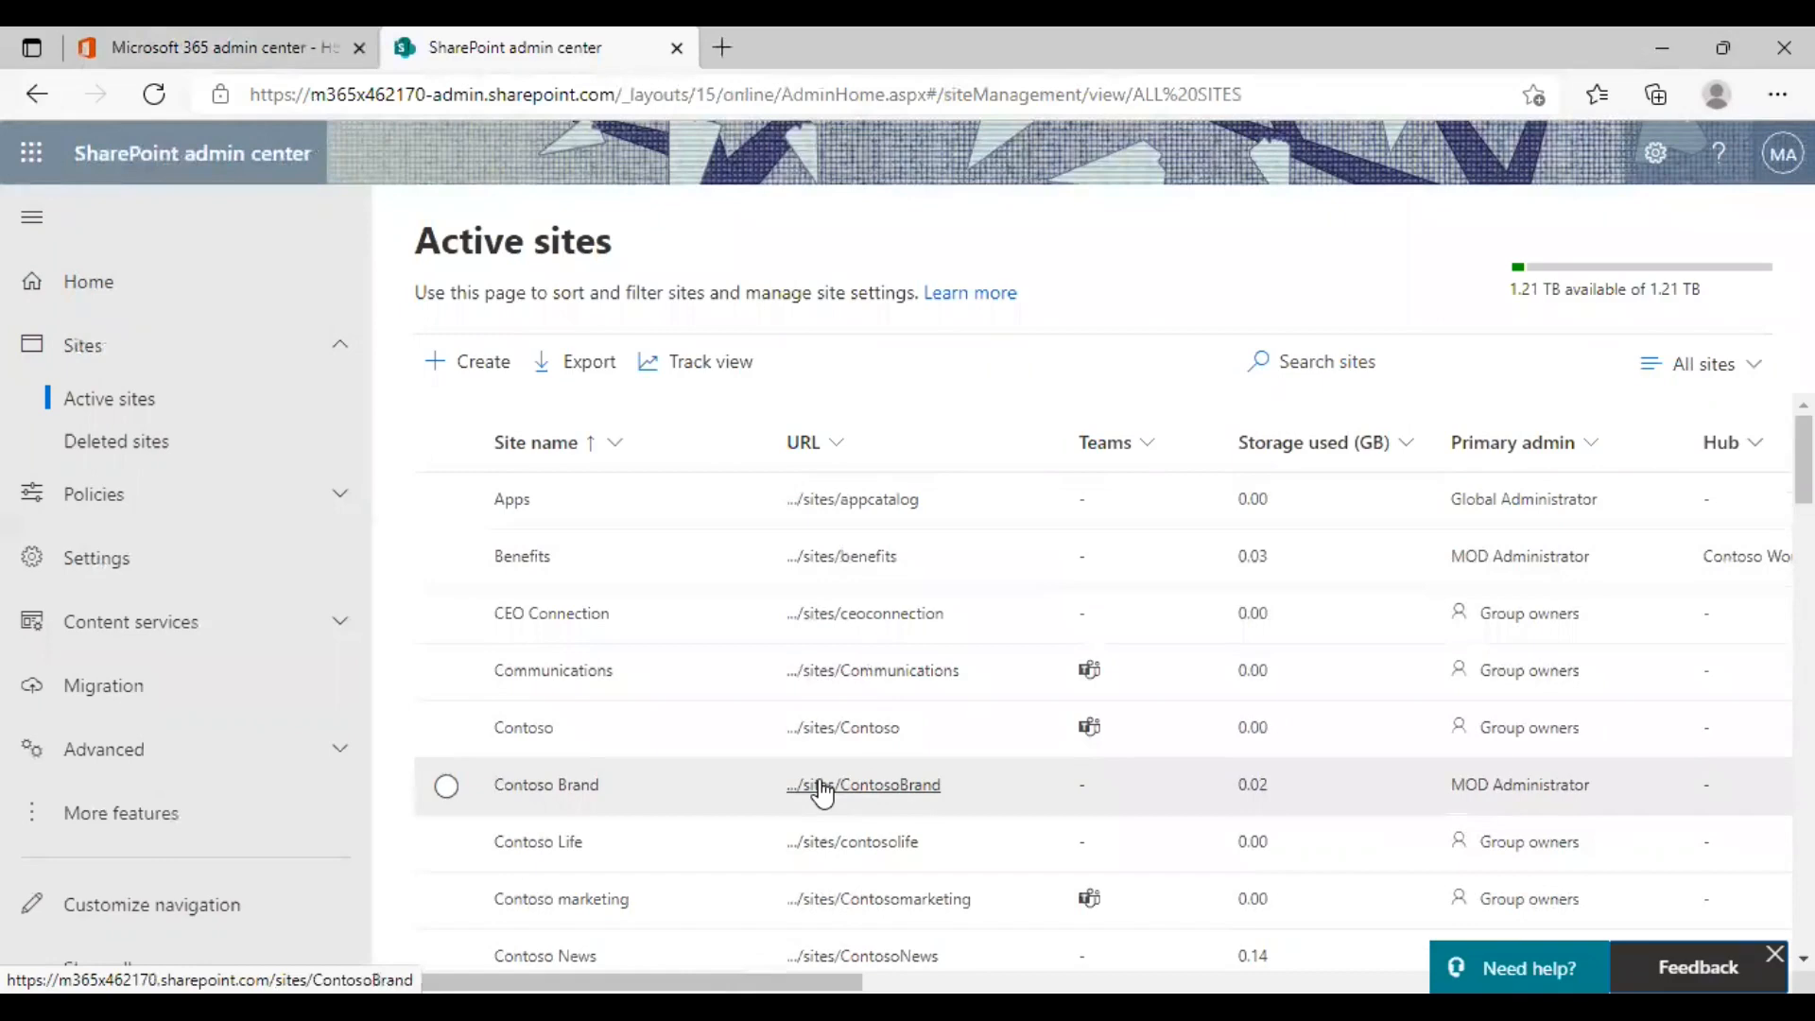
{"action": "mouse_move", "coordinate": [754, 801]}
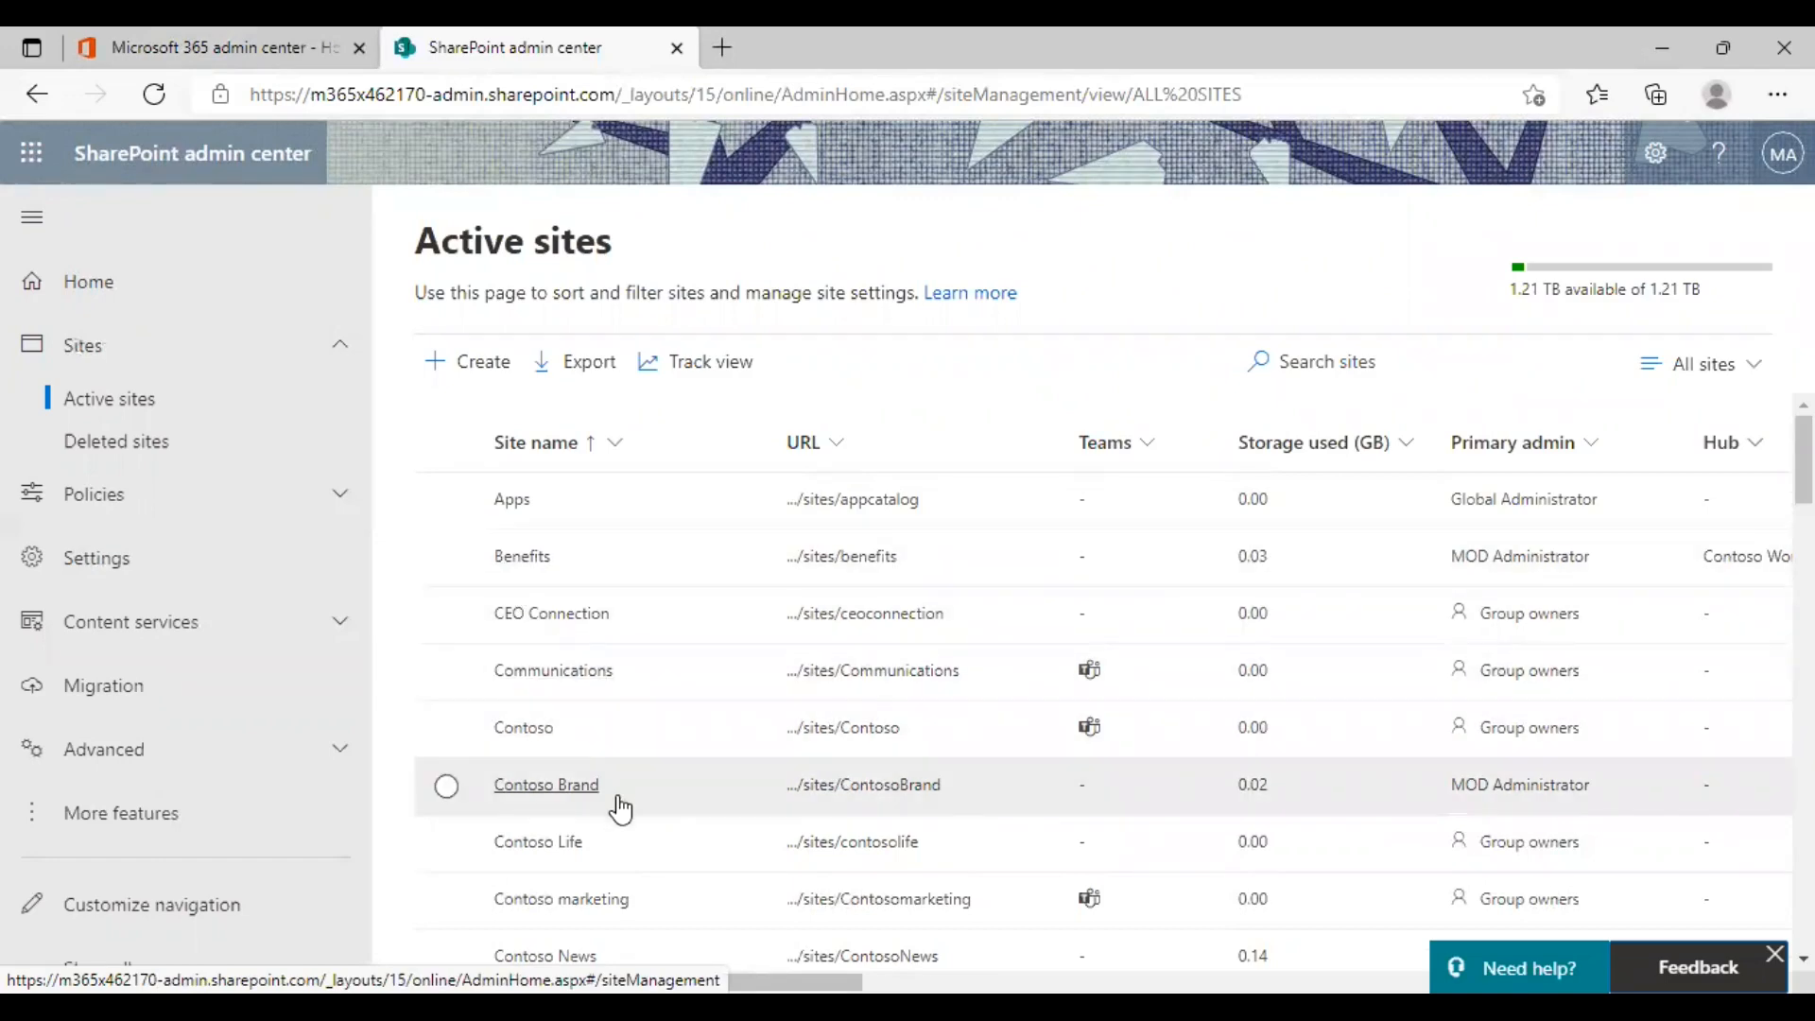
{"action": "scroll", "scroll_direction": "down", "scroll_amount": 3}
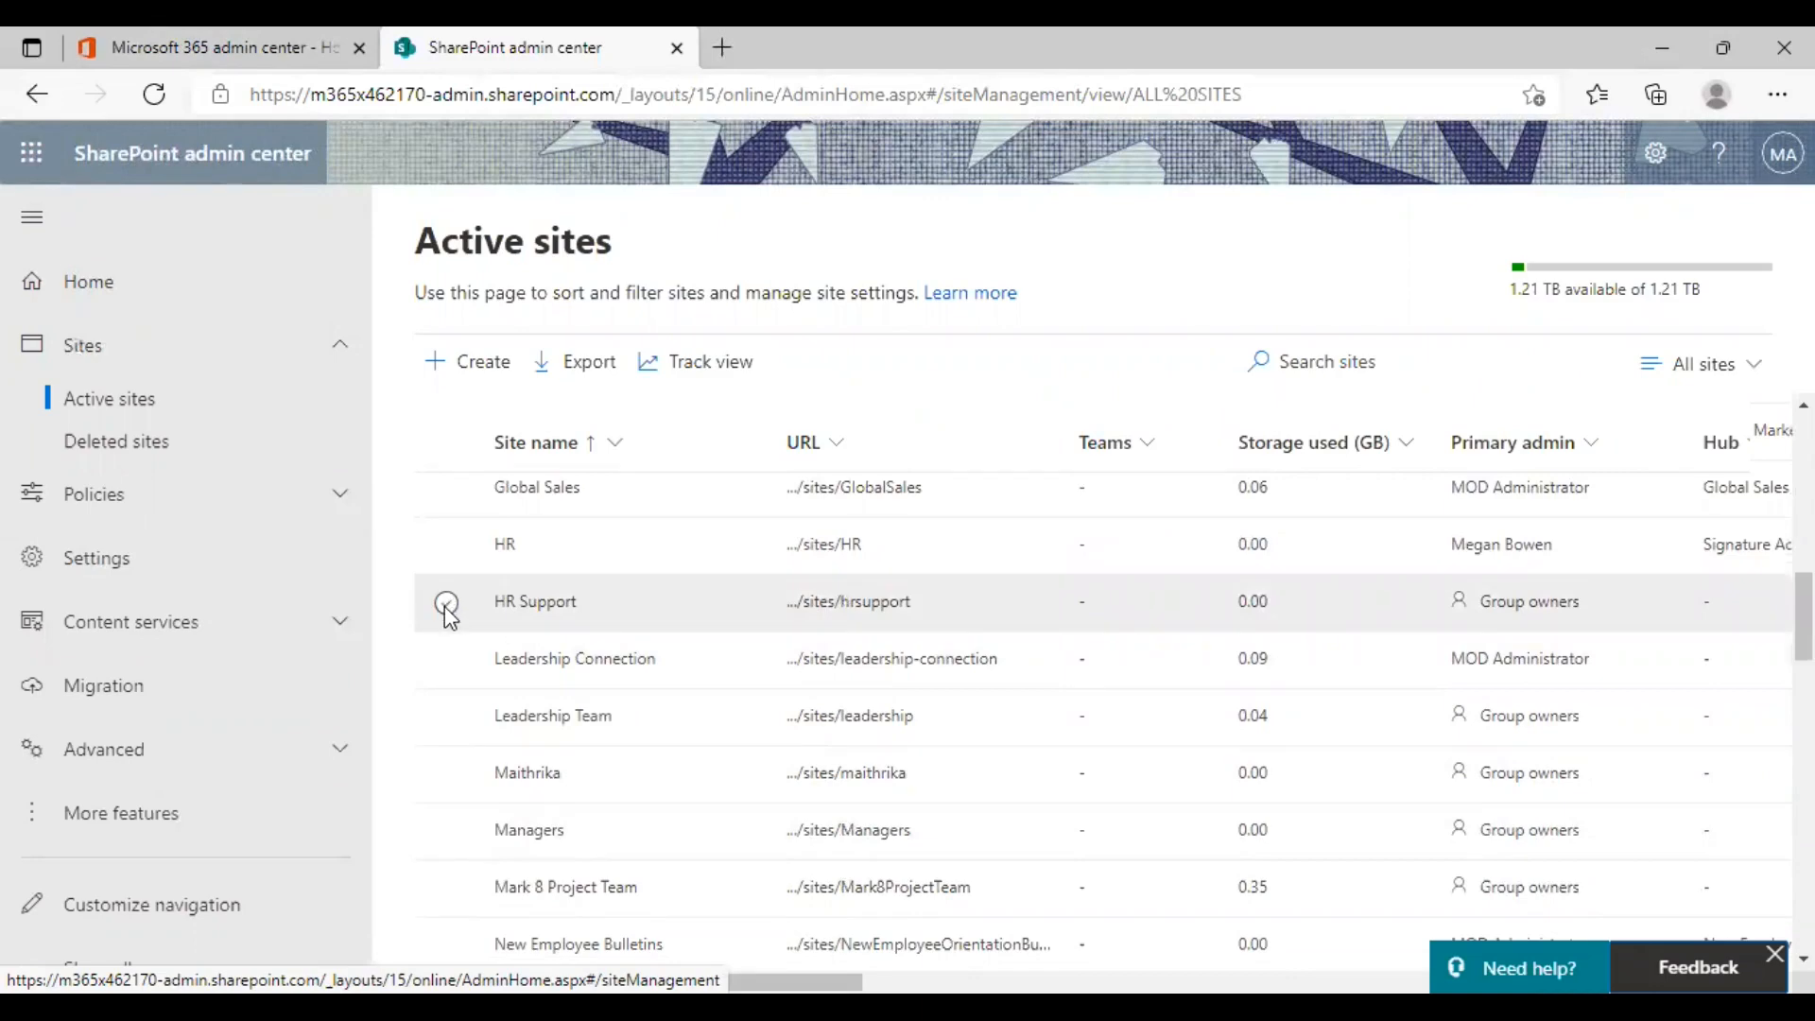
{"action": "left_click", "coordinate": [446, 601]}
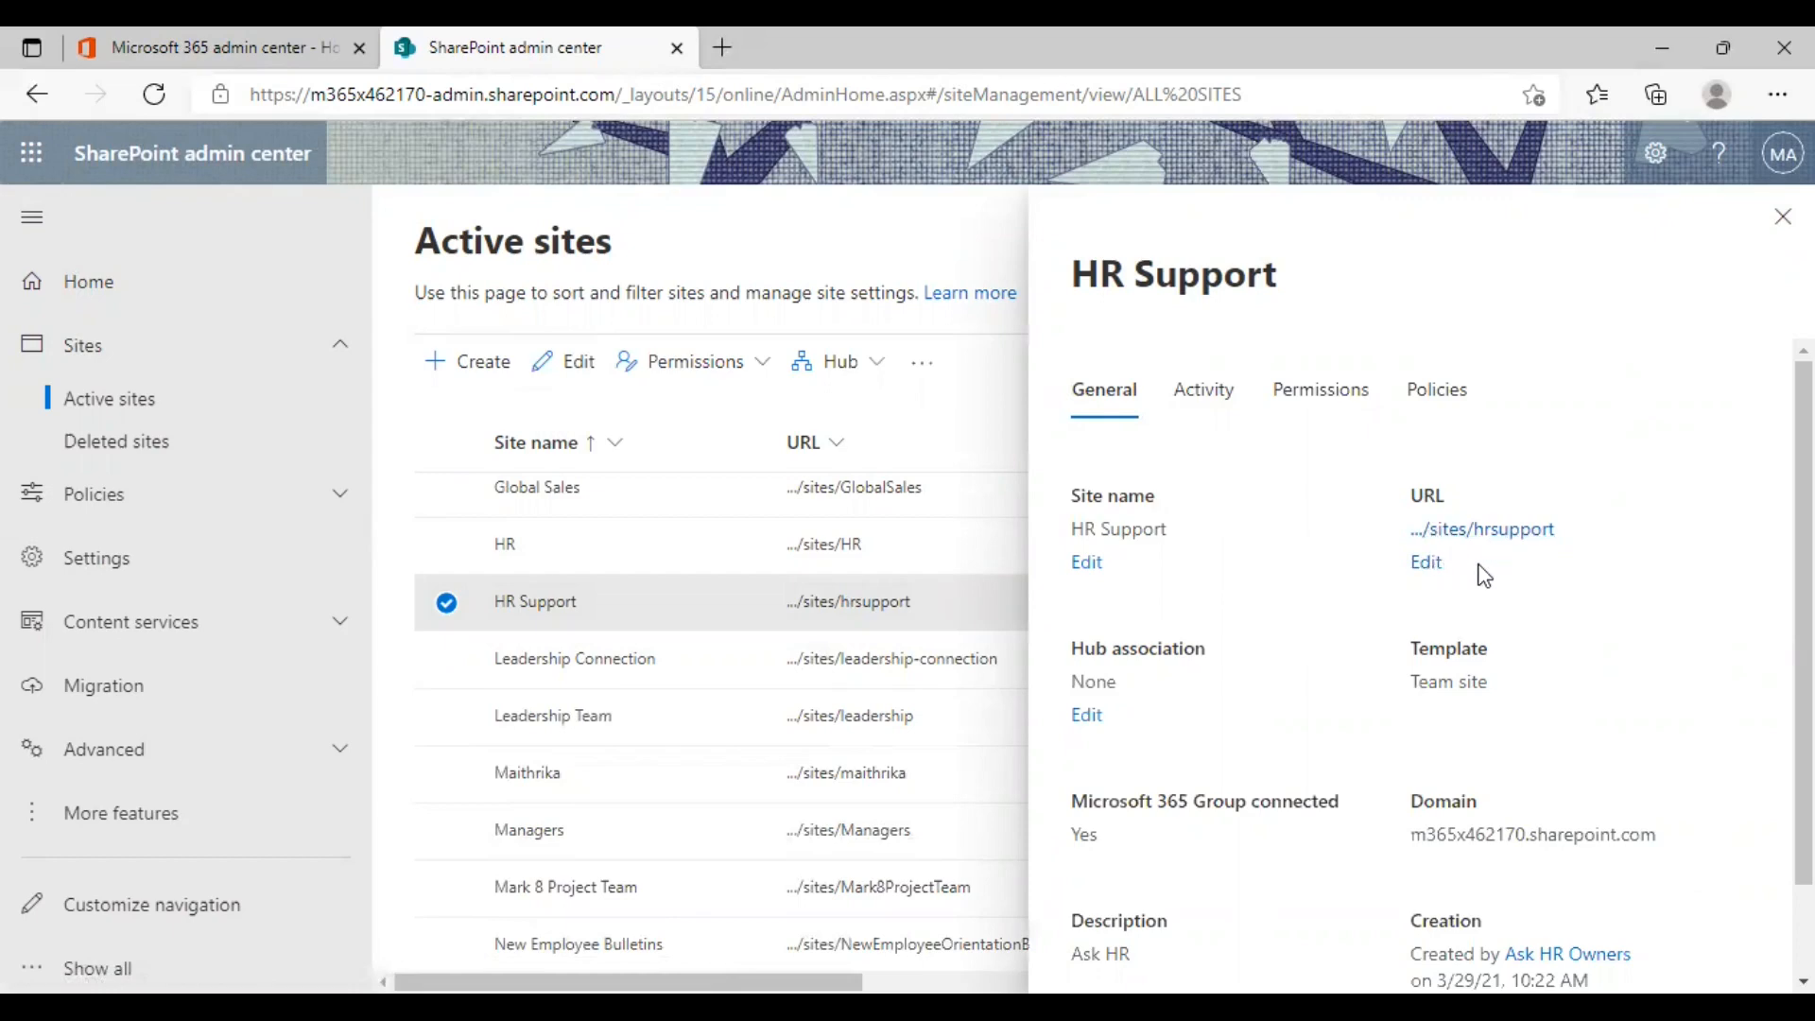
{"action": "mouse_move", "coordinate": [1482, 530]}
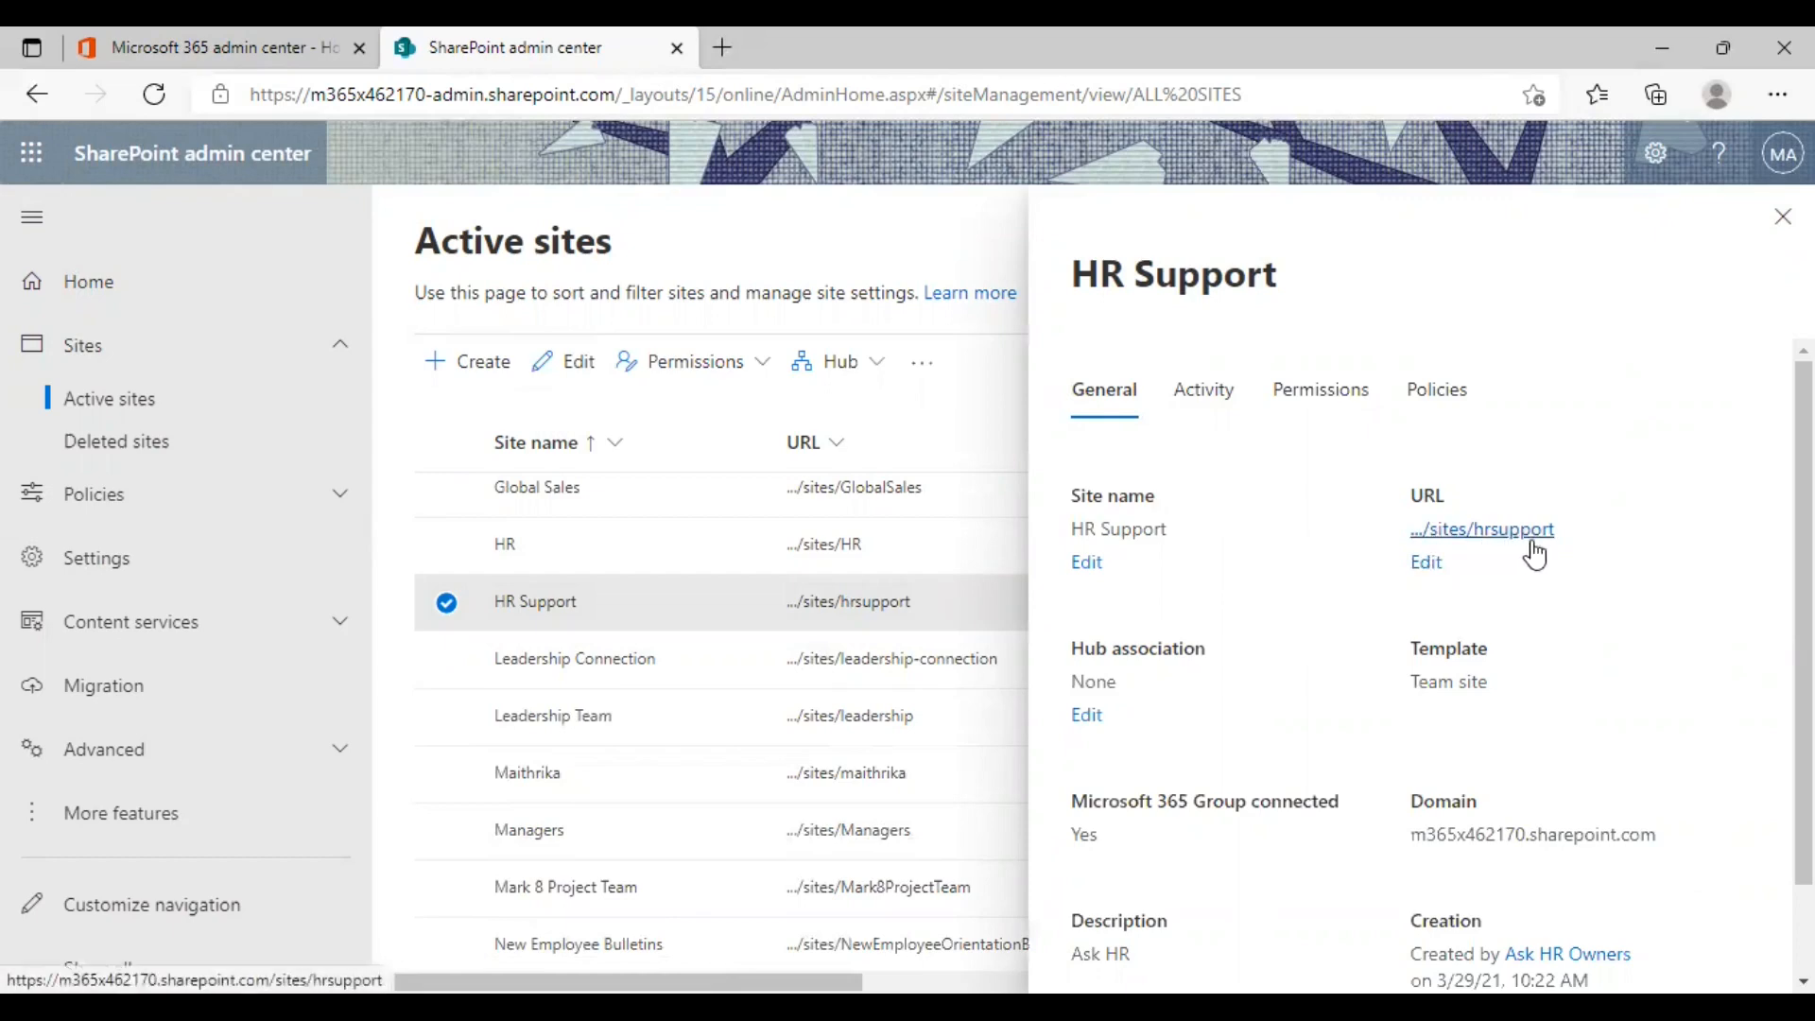
Start editing the HR Support site's /sites/hrsupport address from the General details
{"action": "left_click", "coordinate": [1426, 561]}
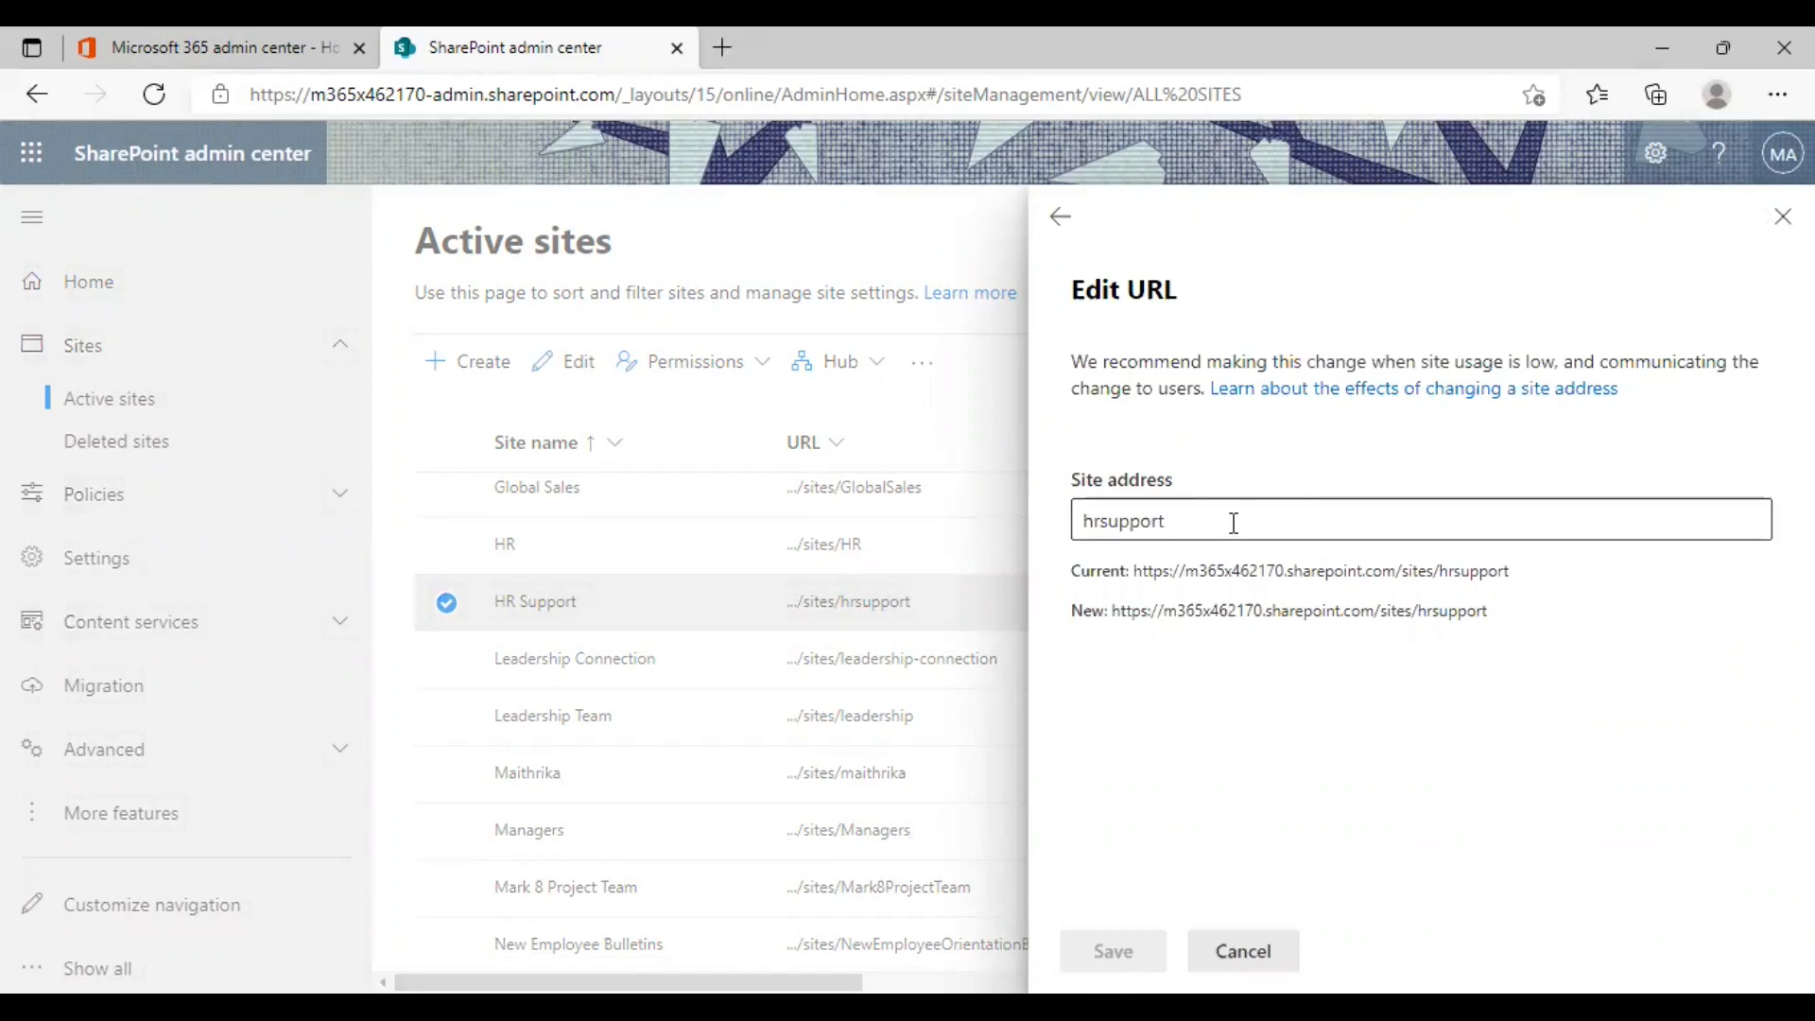
{"action": "mouse_move", "coordinate": [1206, 522]}
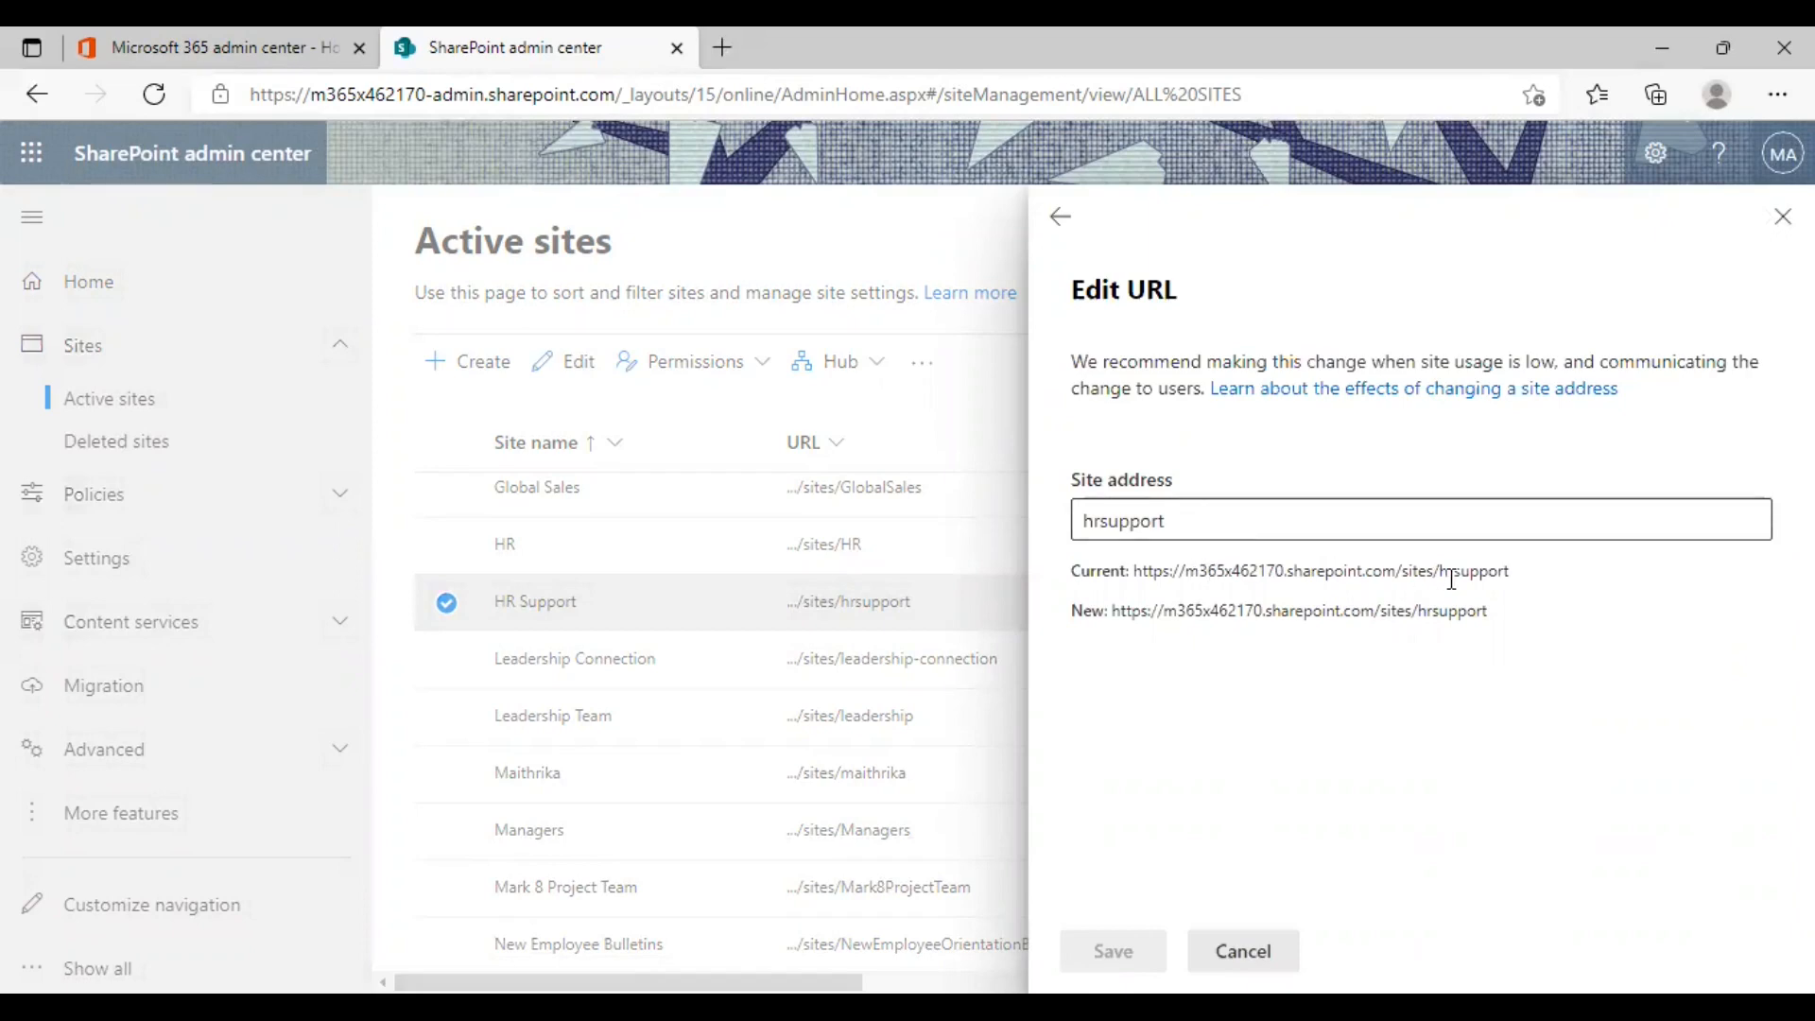
Replace the hrsupport address with askhr, which is reported unavailable, and select it again
{"action": "left_click_drag", "start_coordinate": [1364, 569], "coordinate": [1510, 569]}
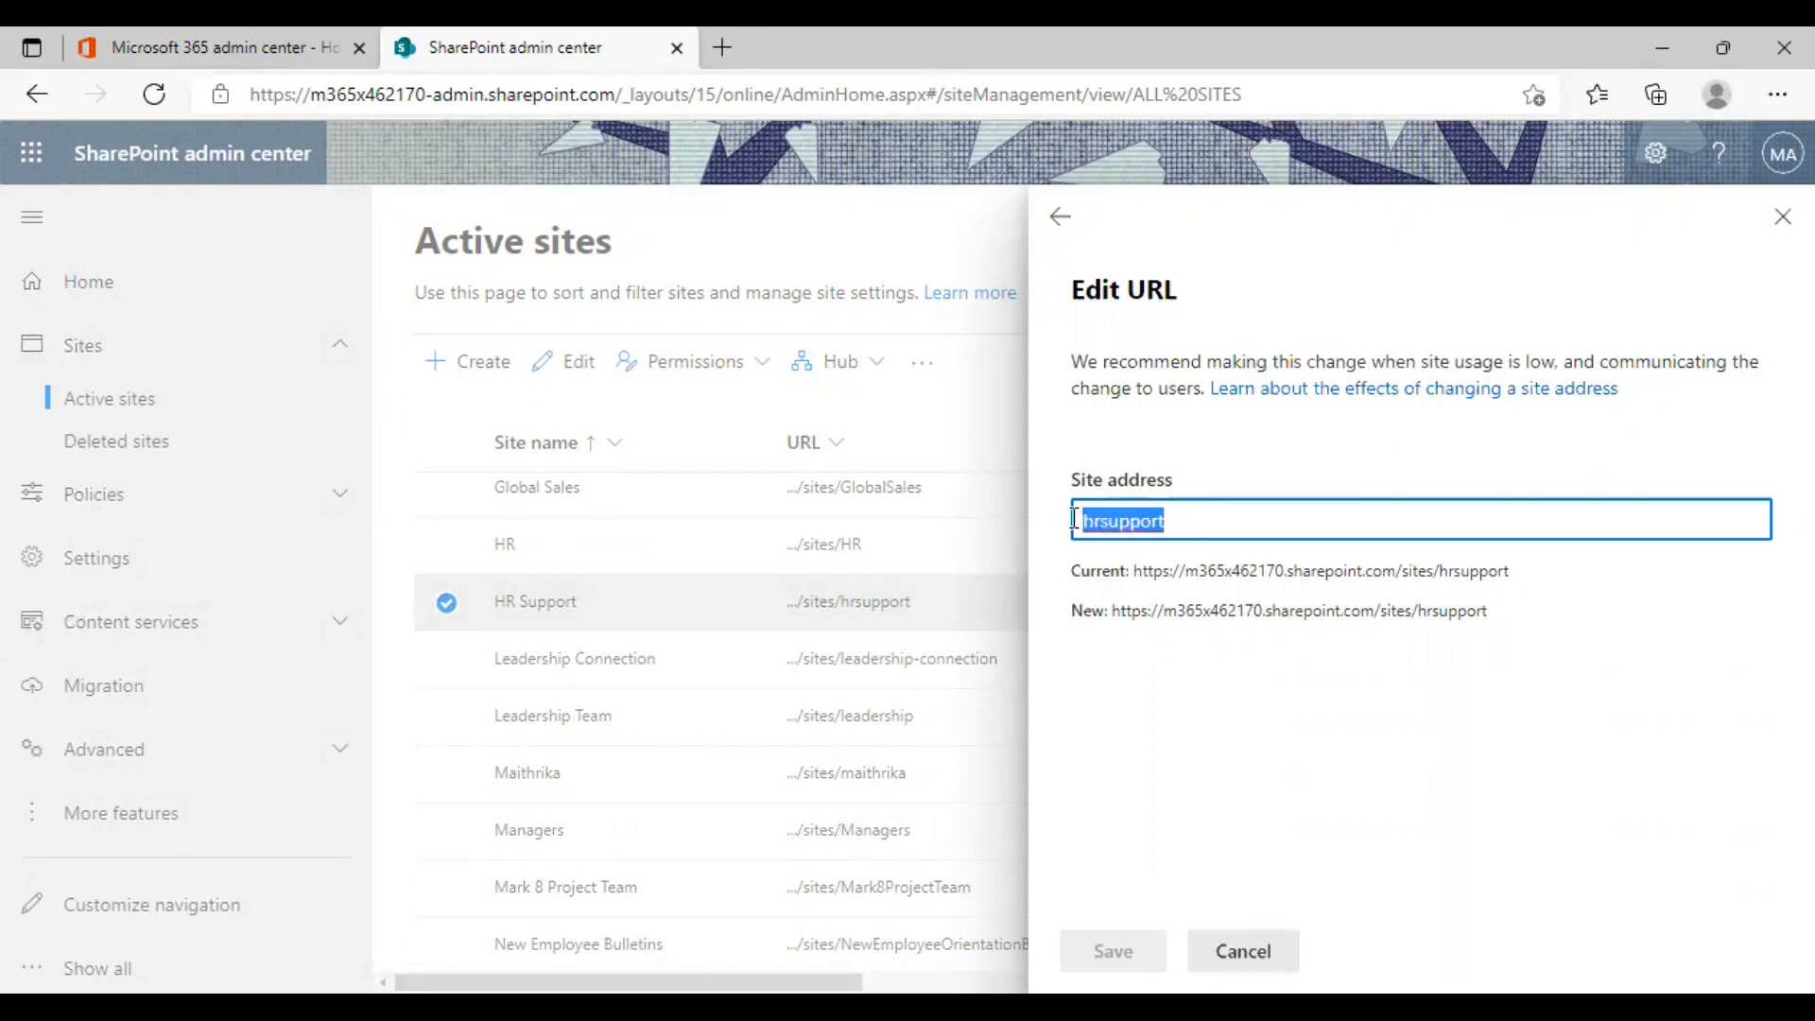
{"action": "type", "text": "as"}
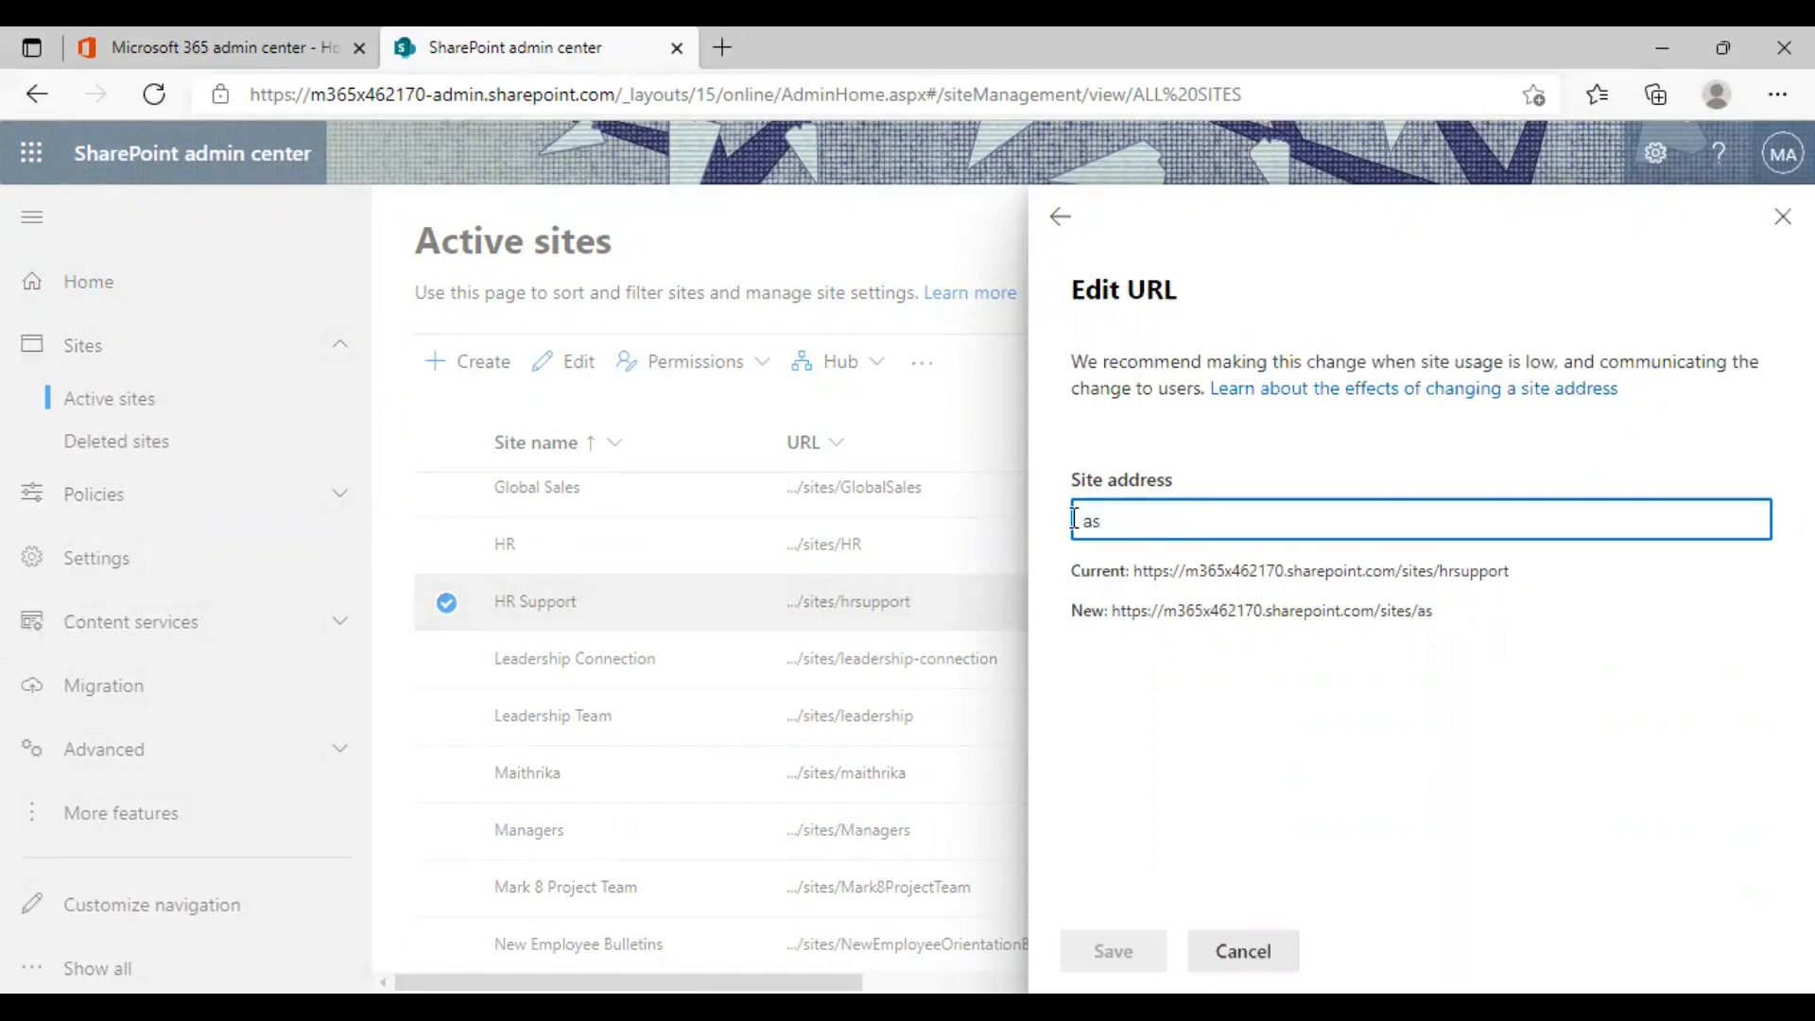
{"action": "type", "text": "khr"}
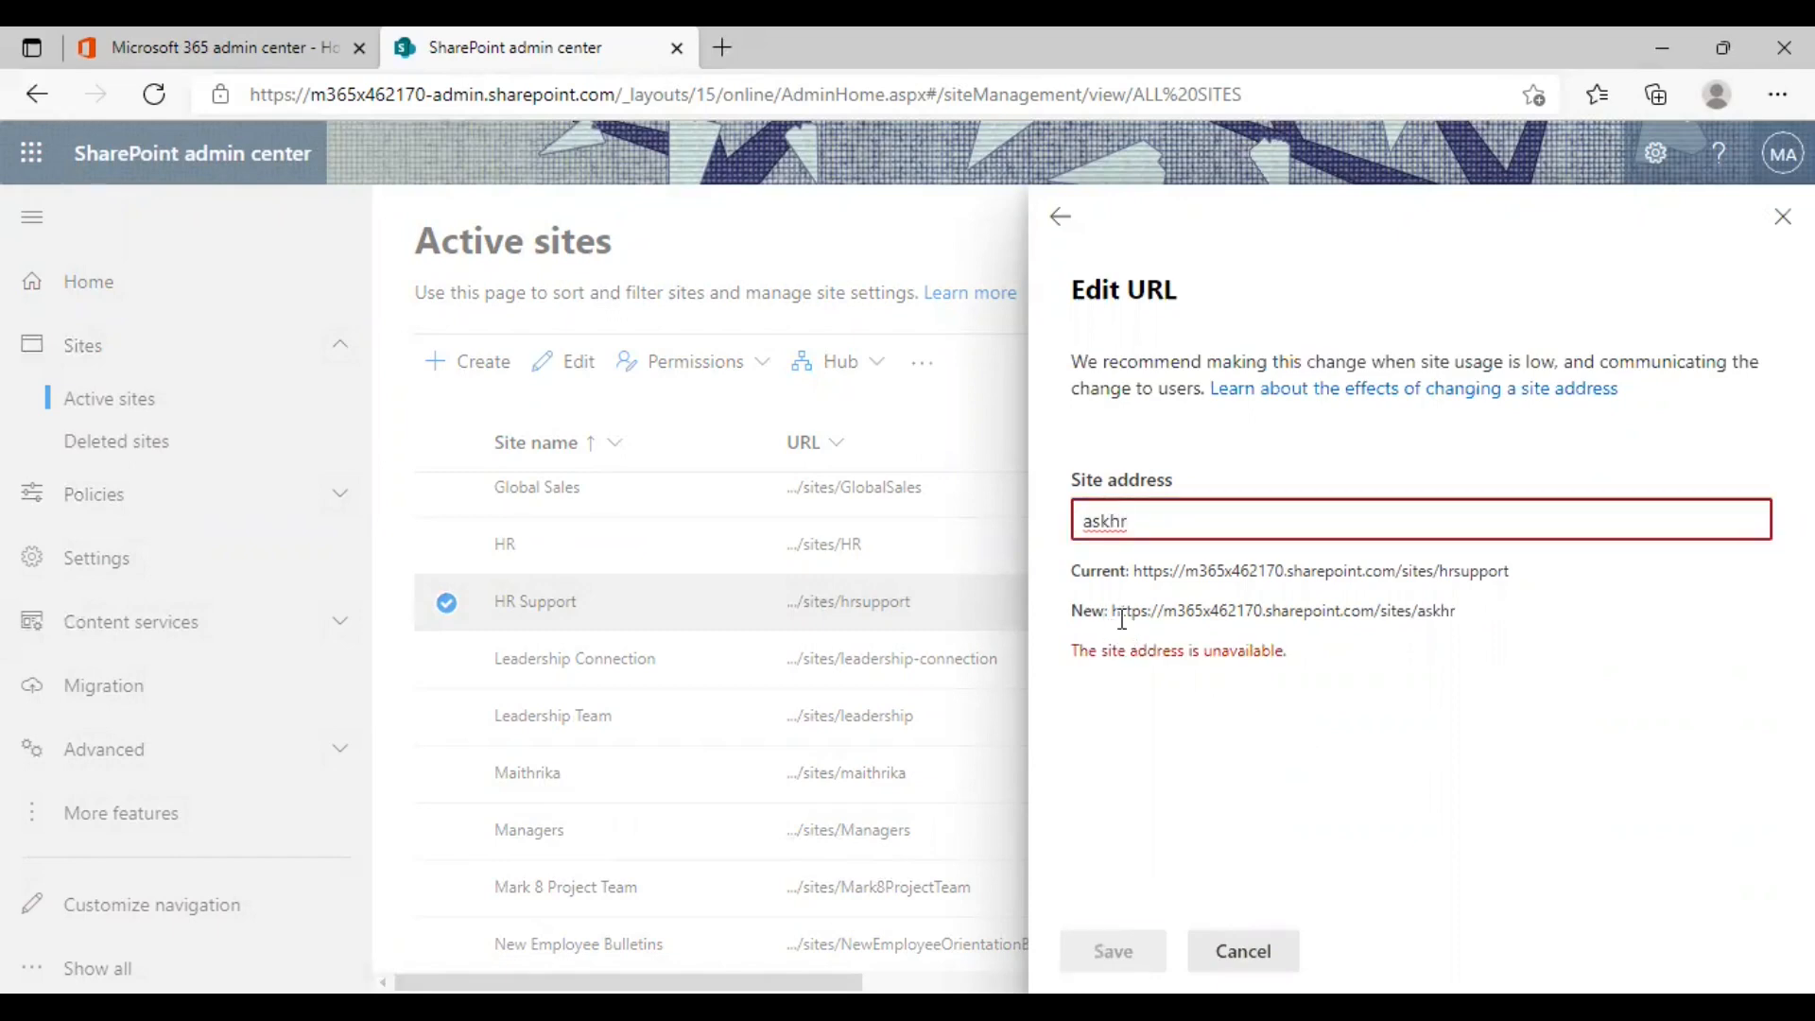
{"action": "mouse_move", "coordinate": [1145, 632]}
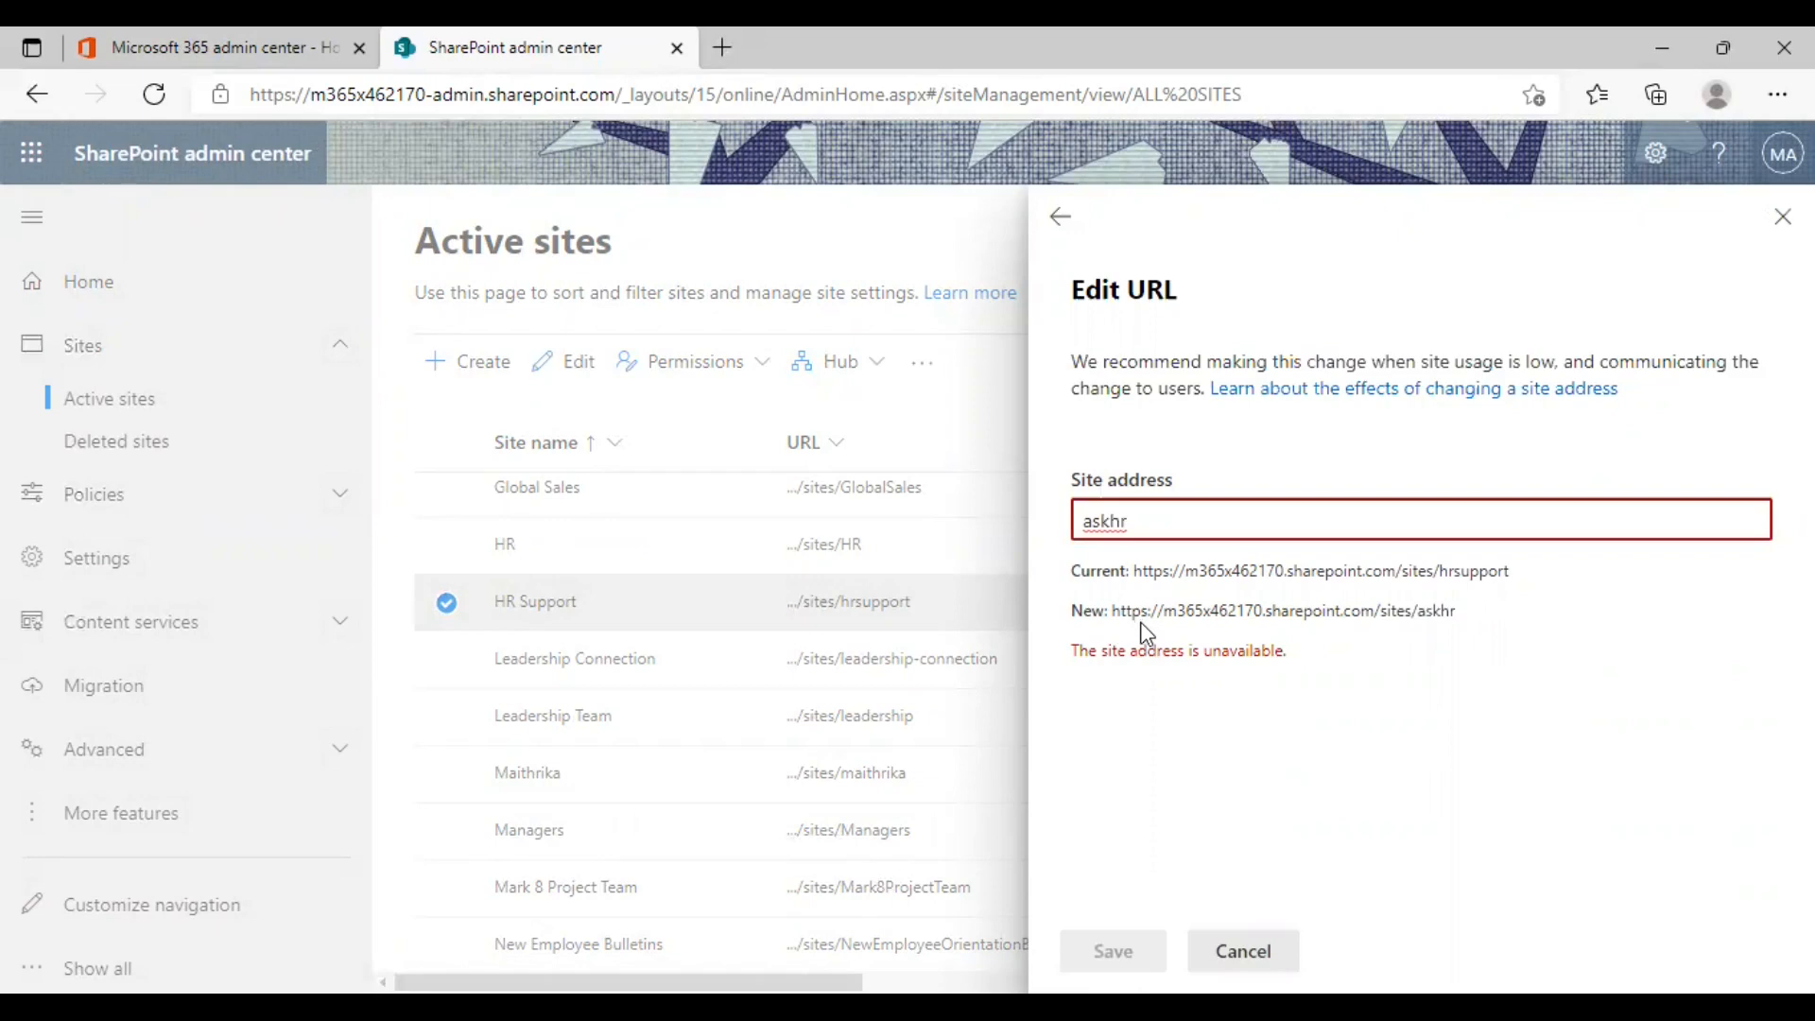
{"action": "mouse_move", "coordinate": [1395, 616]}
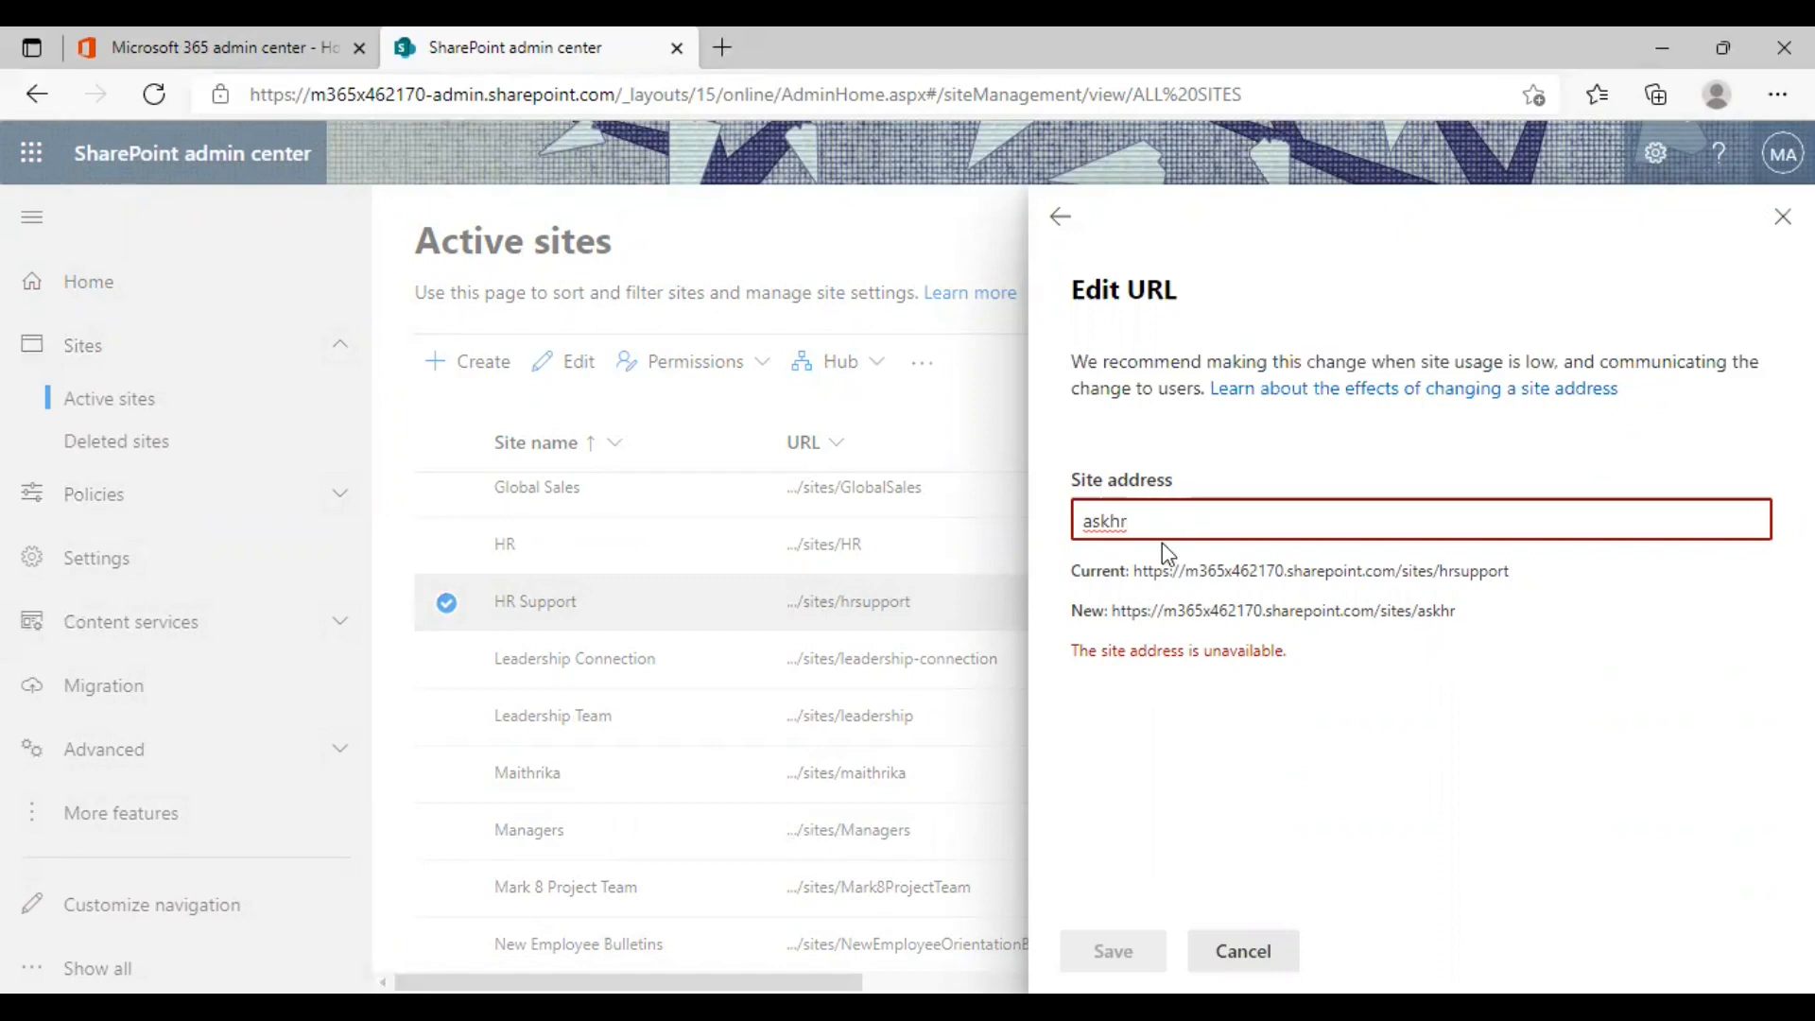
{"action": "double_click", "coordinate": [1102, 520]}
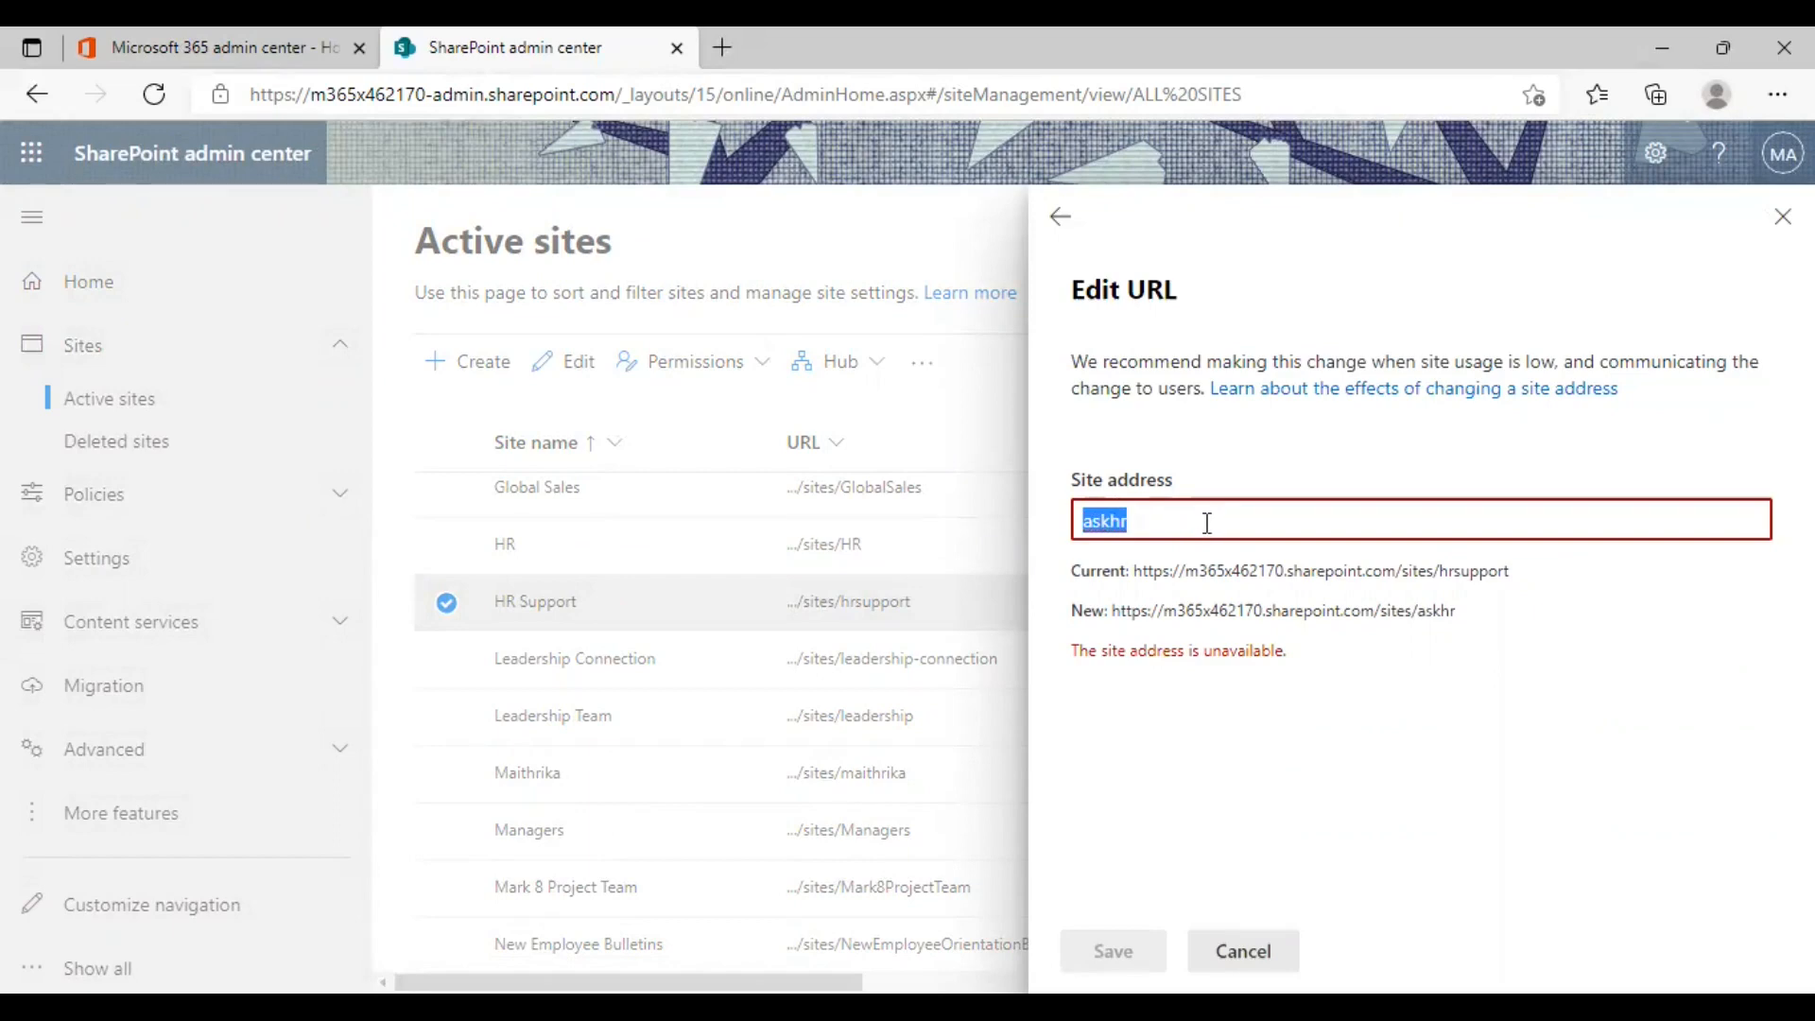
Change the site address to the available hrinfo and save it
{"action": "type", "text": "HR"}
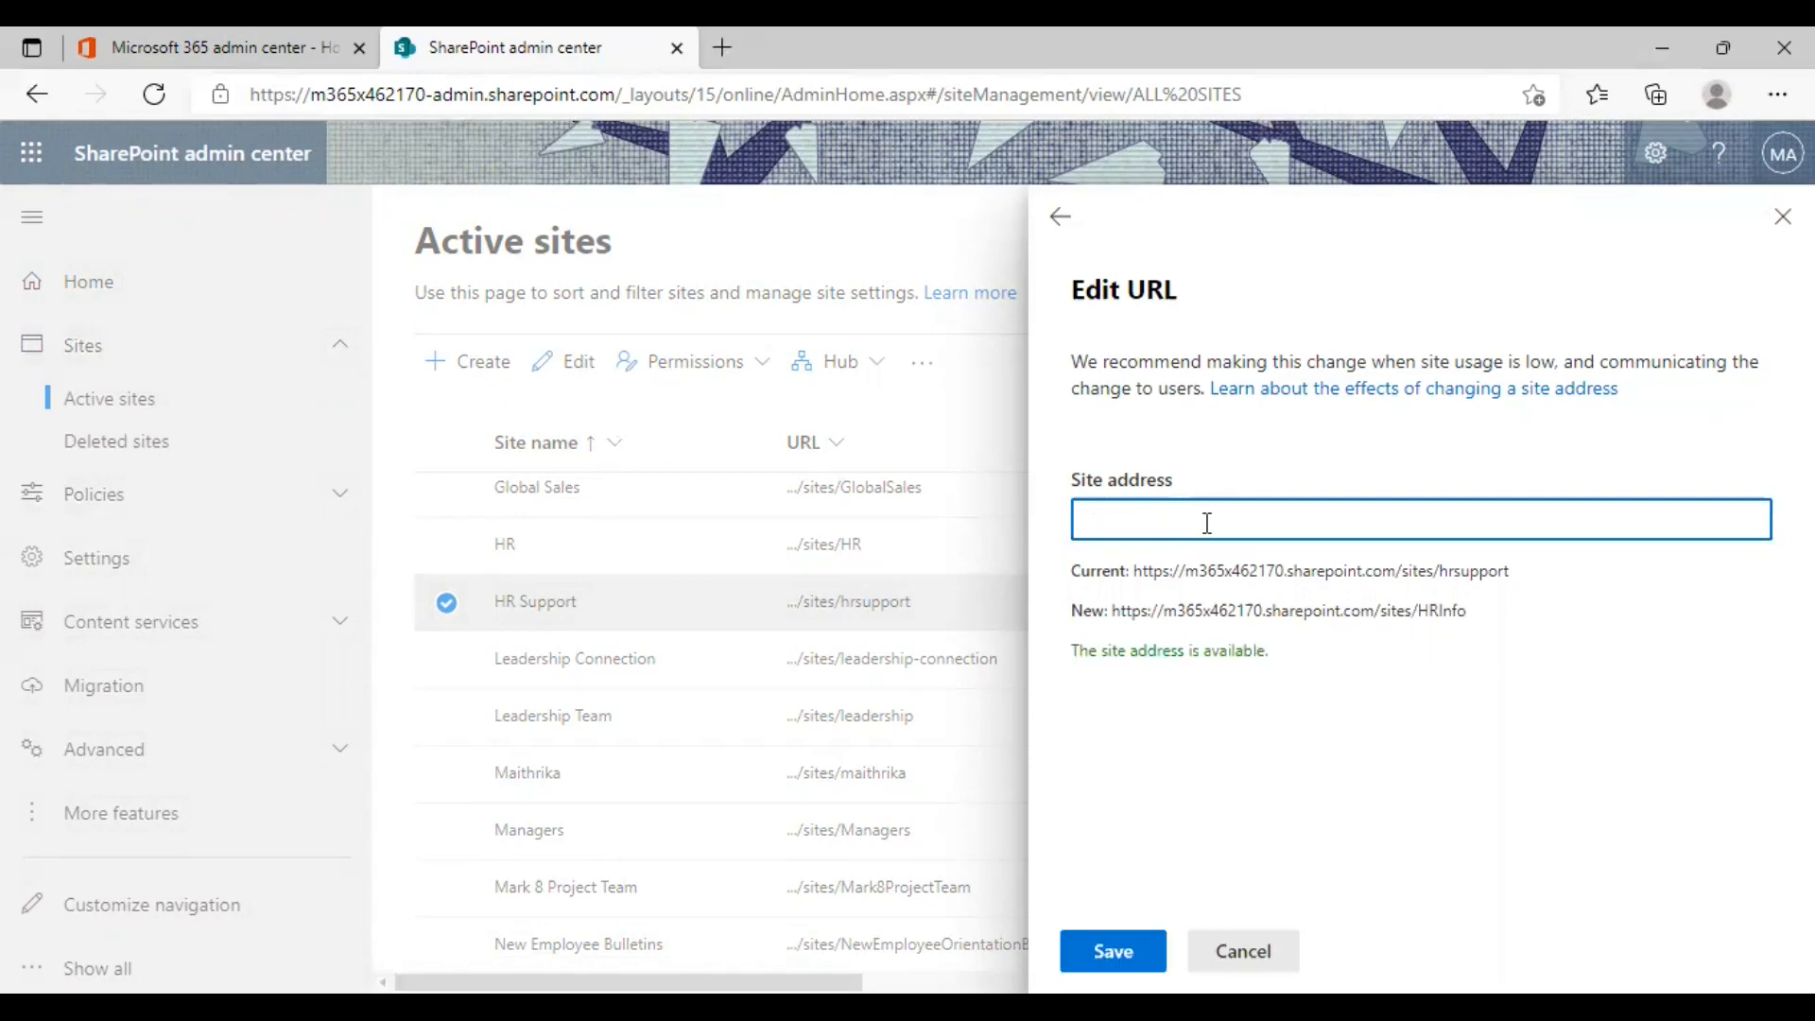
{"action": "type", "text": "hrinfo"}
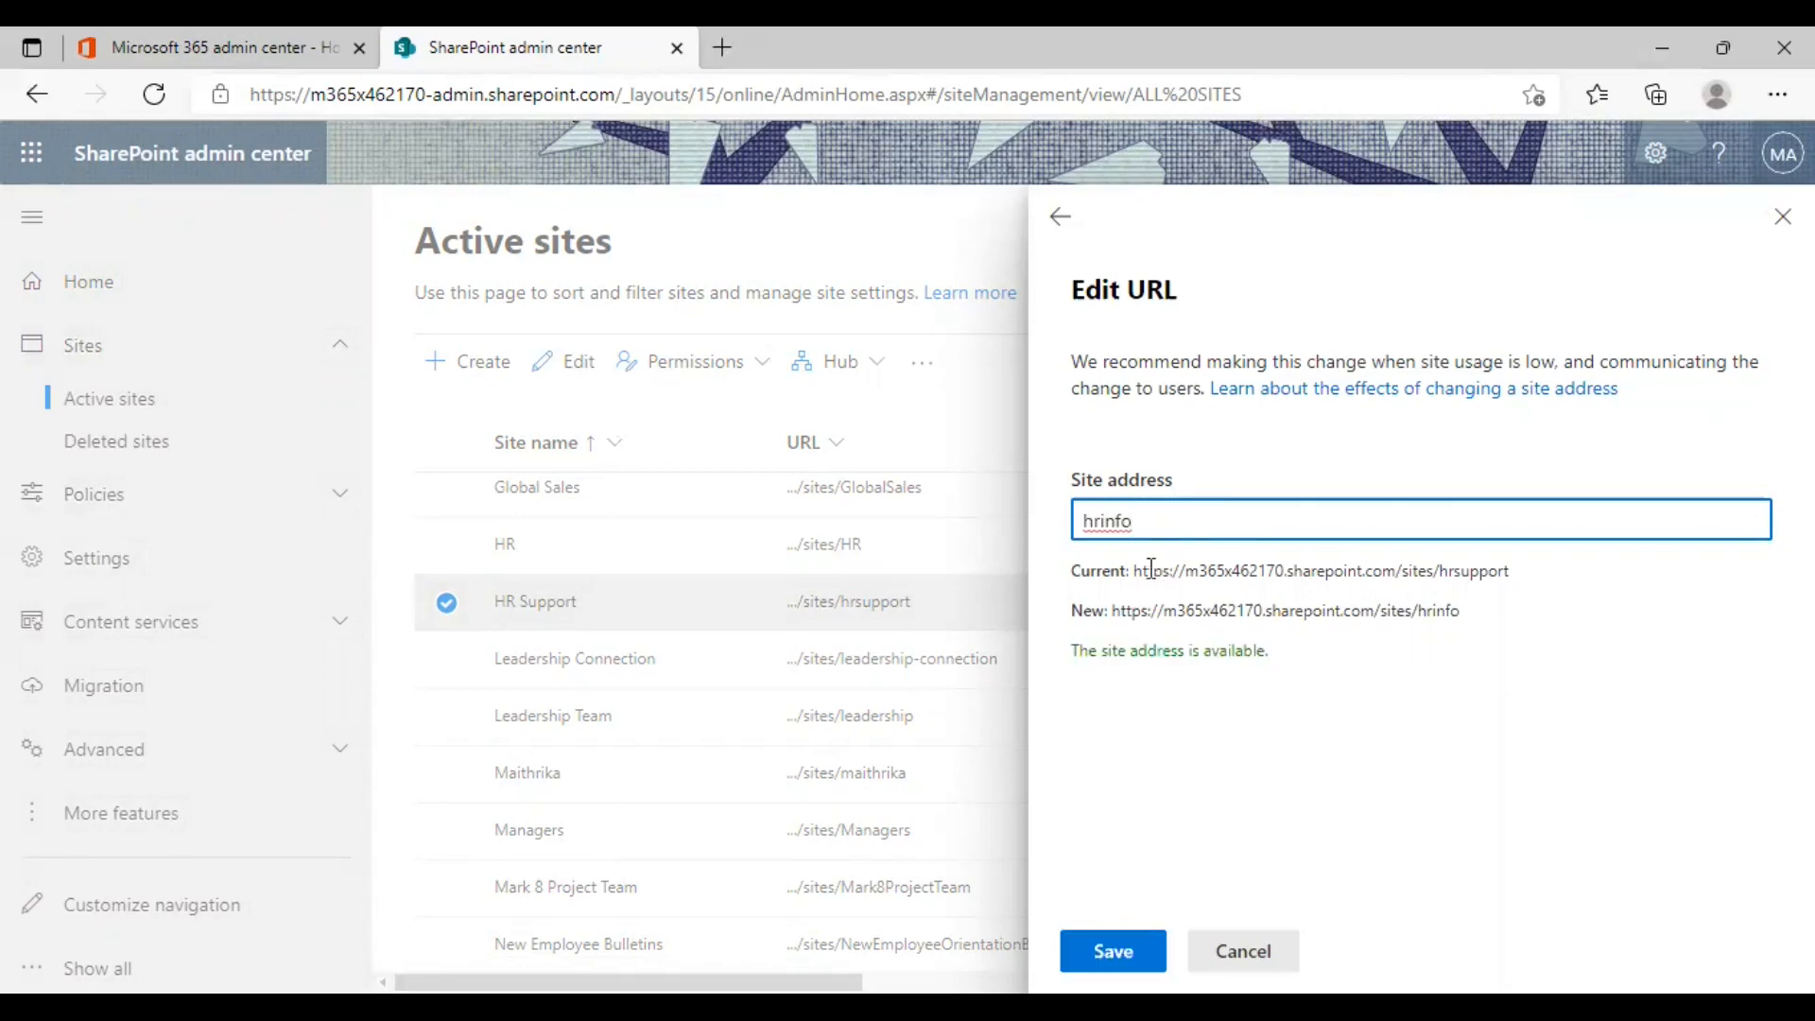
{"action": "left_click", "coordinate": [1110, 951]}
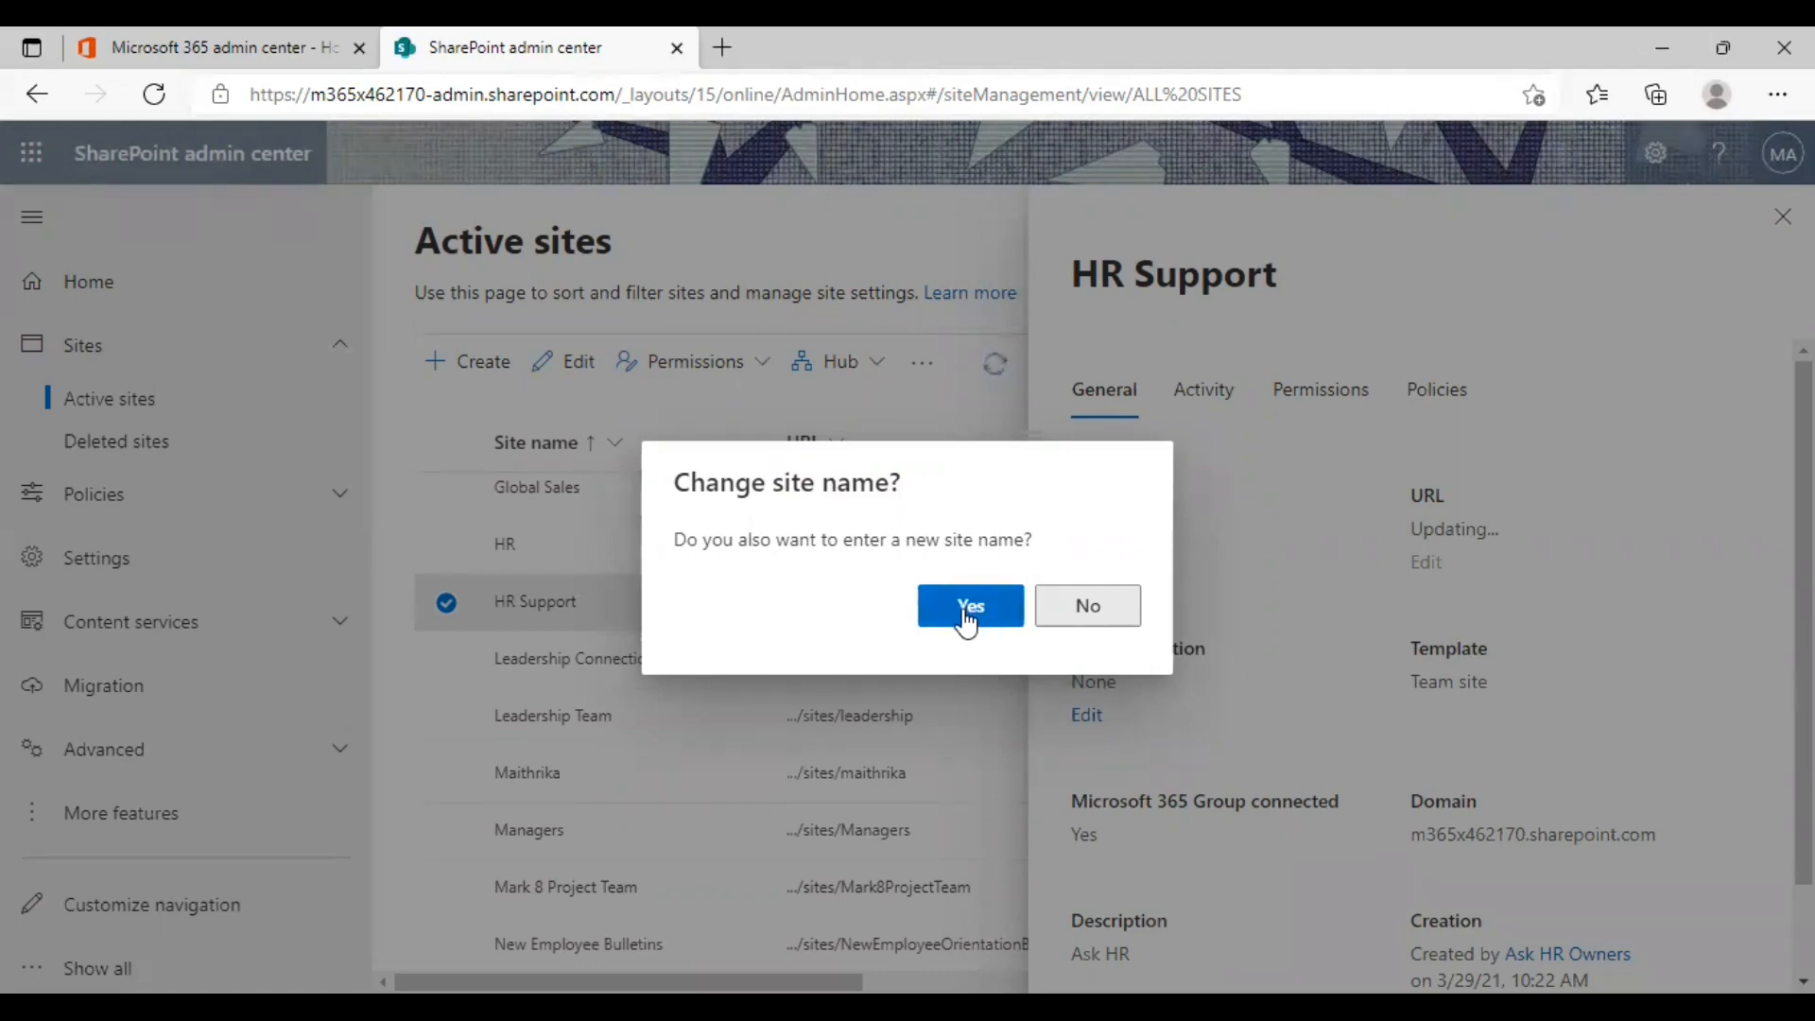
{"action": "mouse_move", "coordinate": [905, 565]}
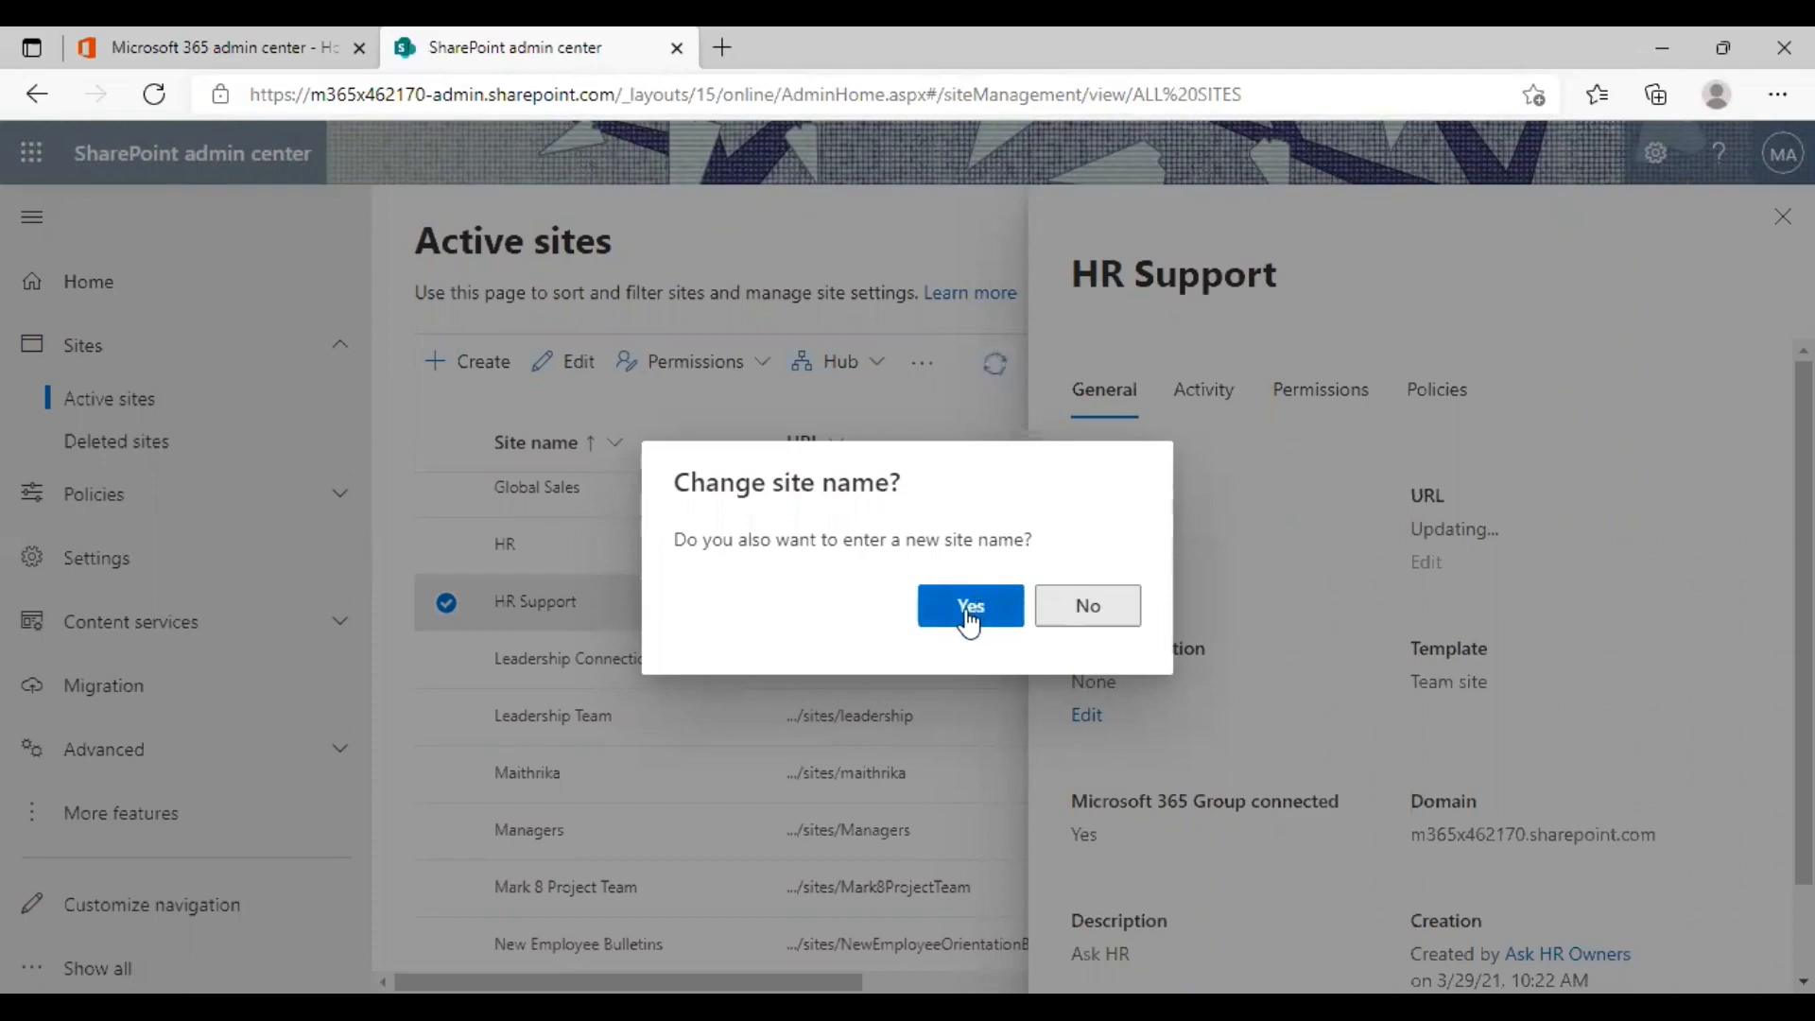
Agree to change the site name, replace HR Support with HR Info and save
{"action": "left_click", "coordinate": [970, 605]}
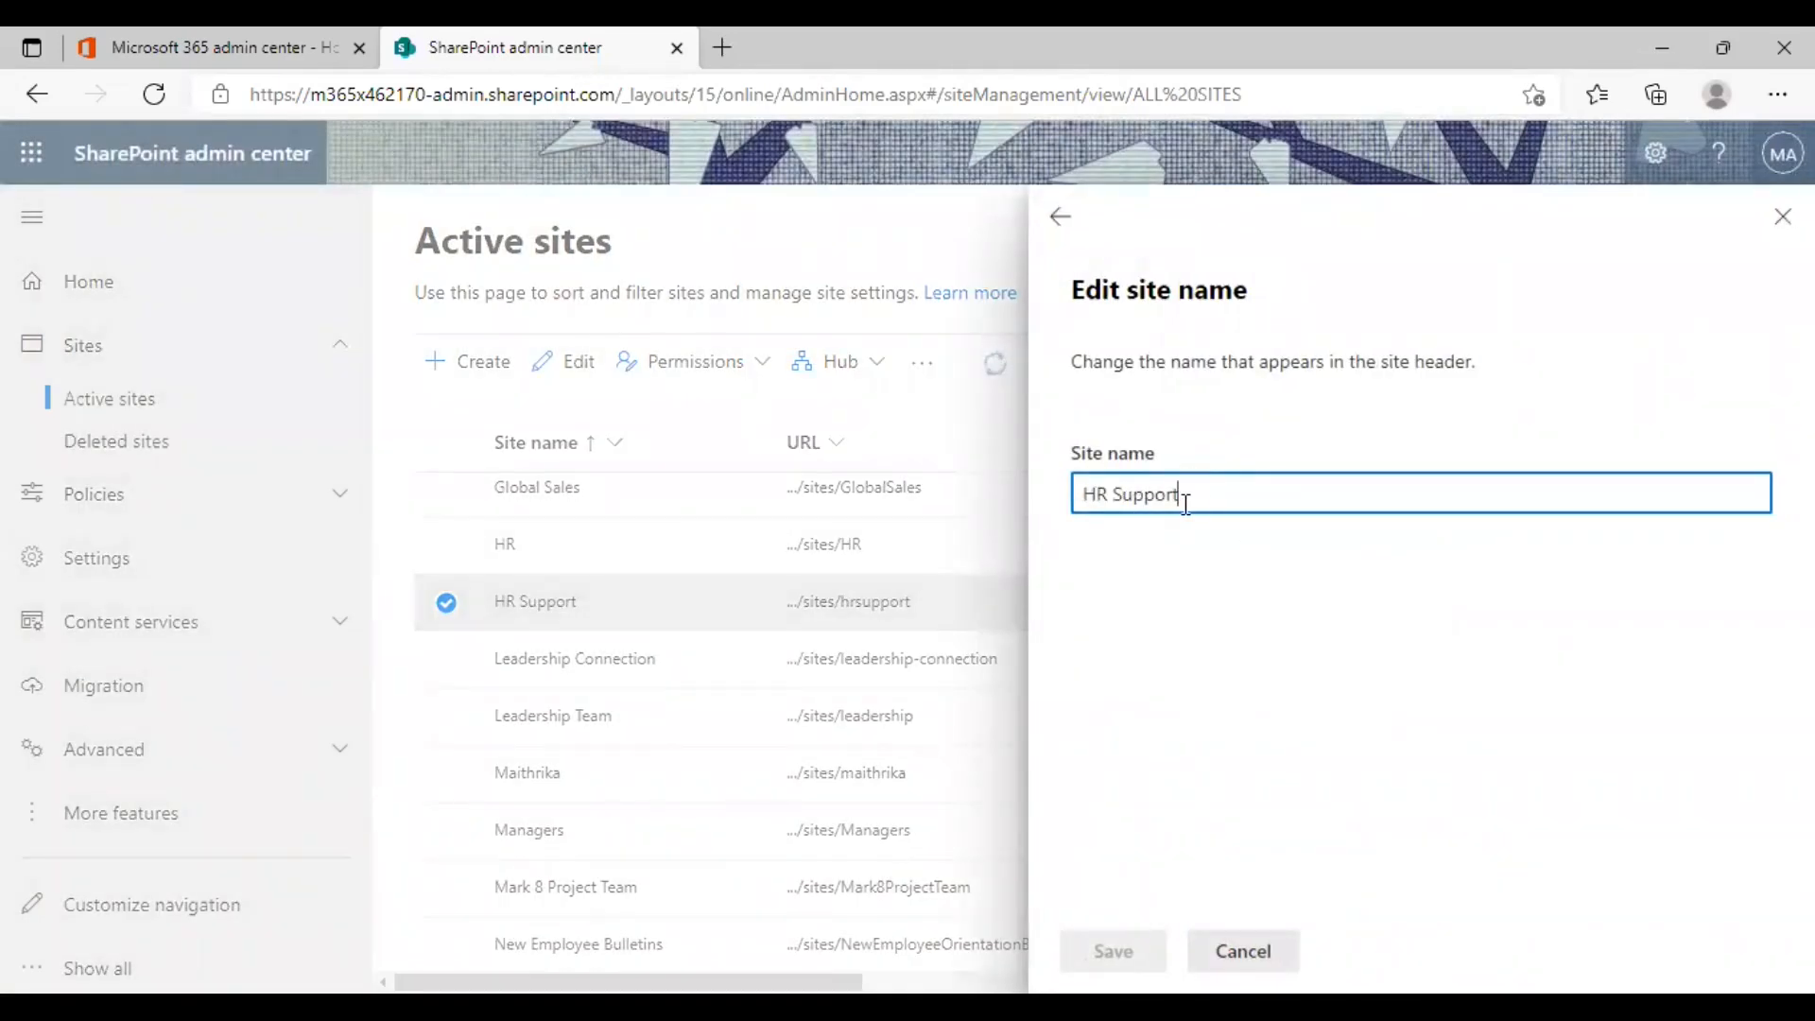
{"action": "double_click", "coordinate": [1130, 493]}
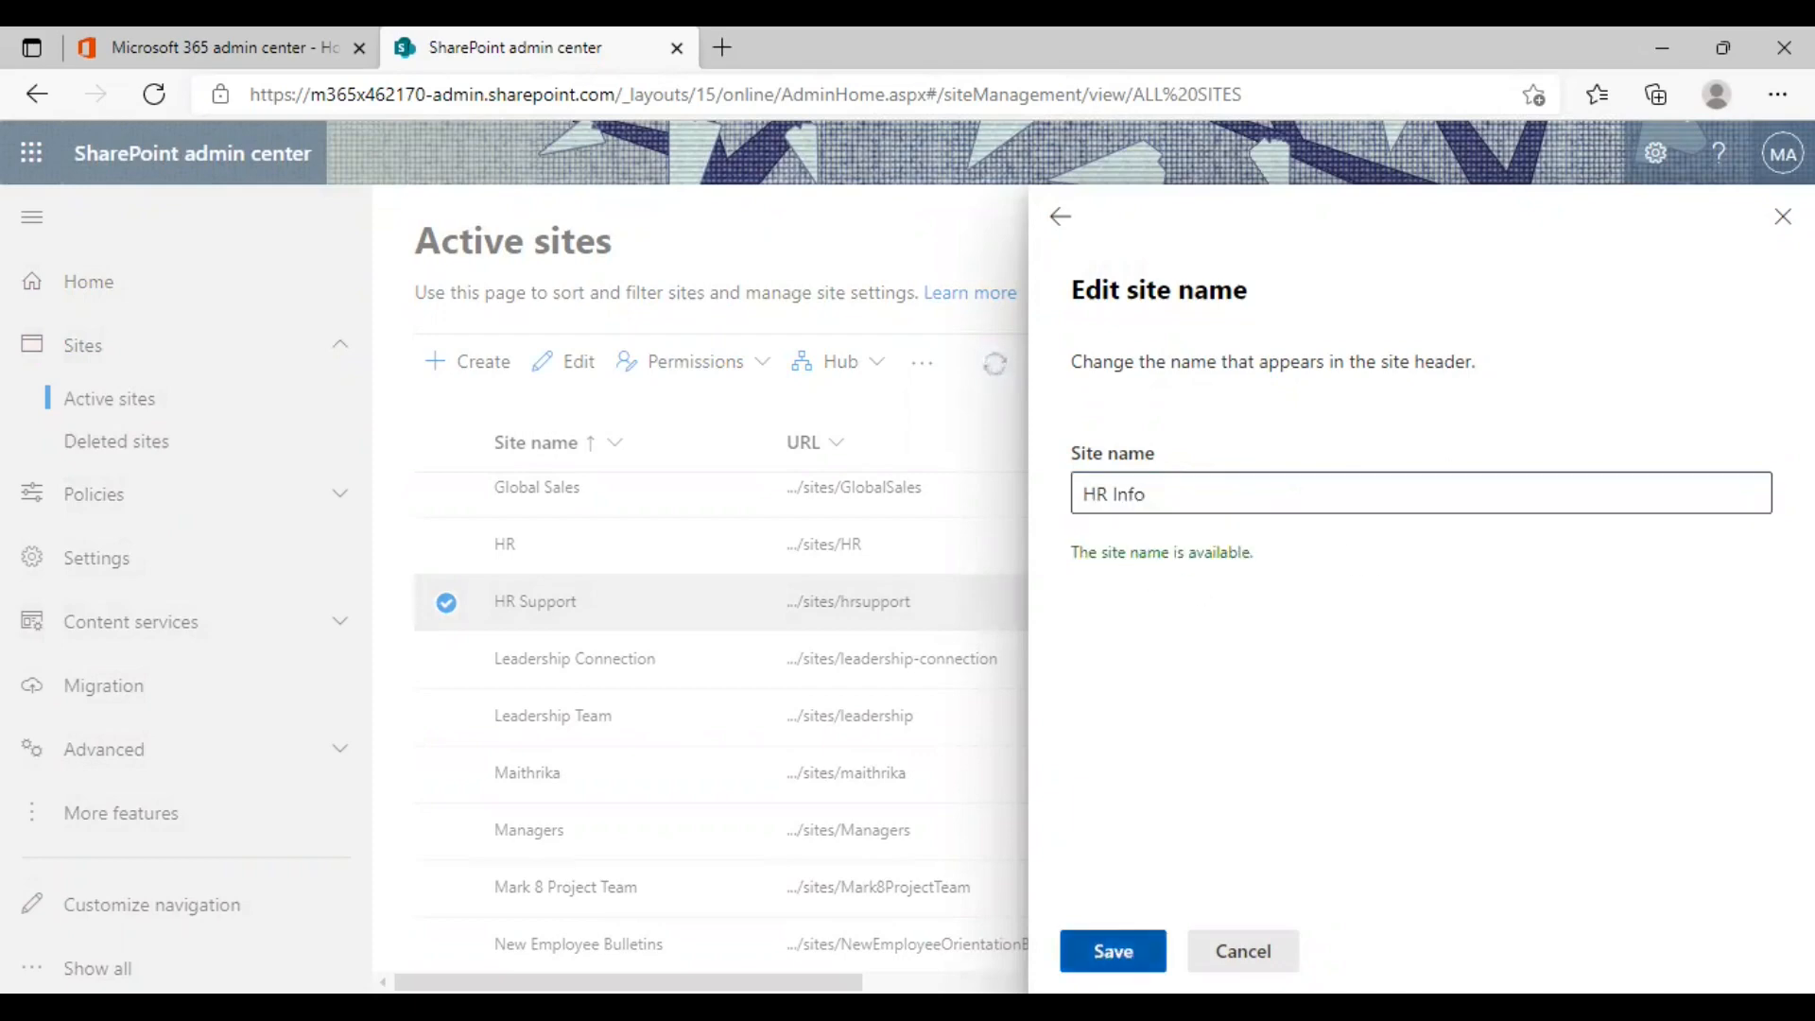
{"action": "left_click", "coordinate": [1112, 951]}
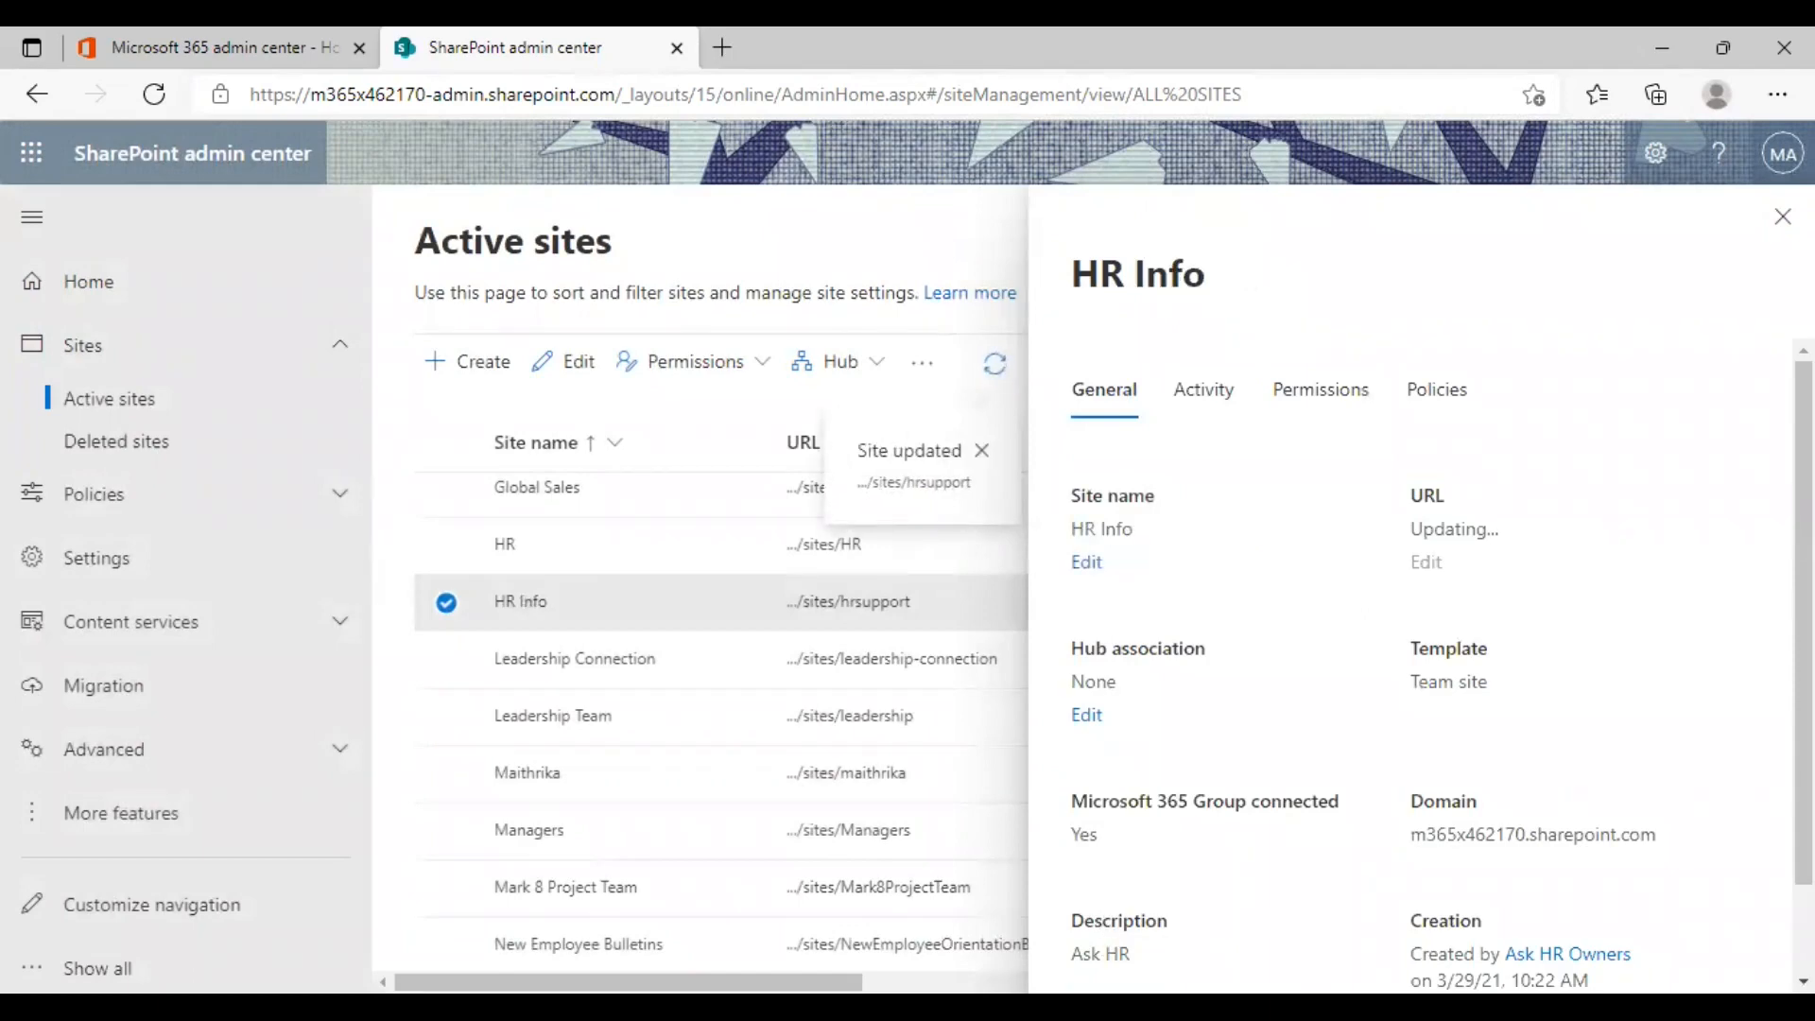
Close the details panel and visit the HR Info site at its new /sites/hrinfo address
{"action": "left_click", "coordinate": [981, 450]}
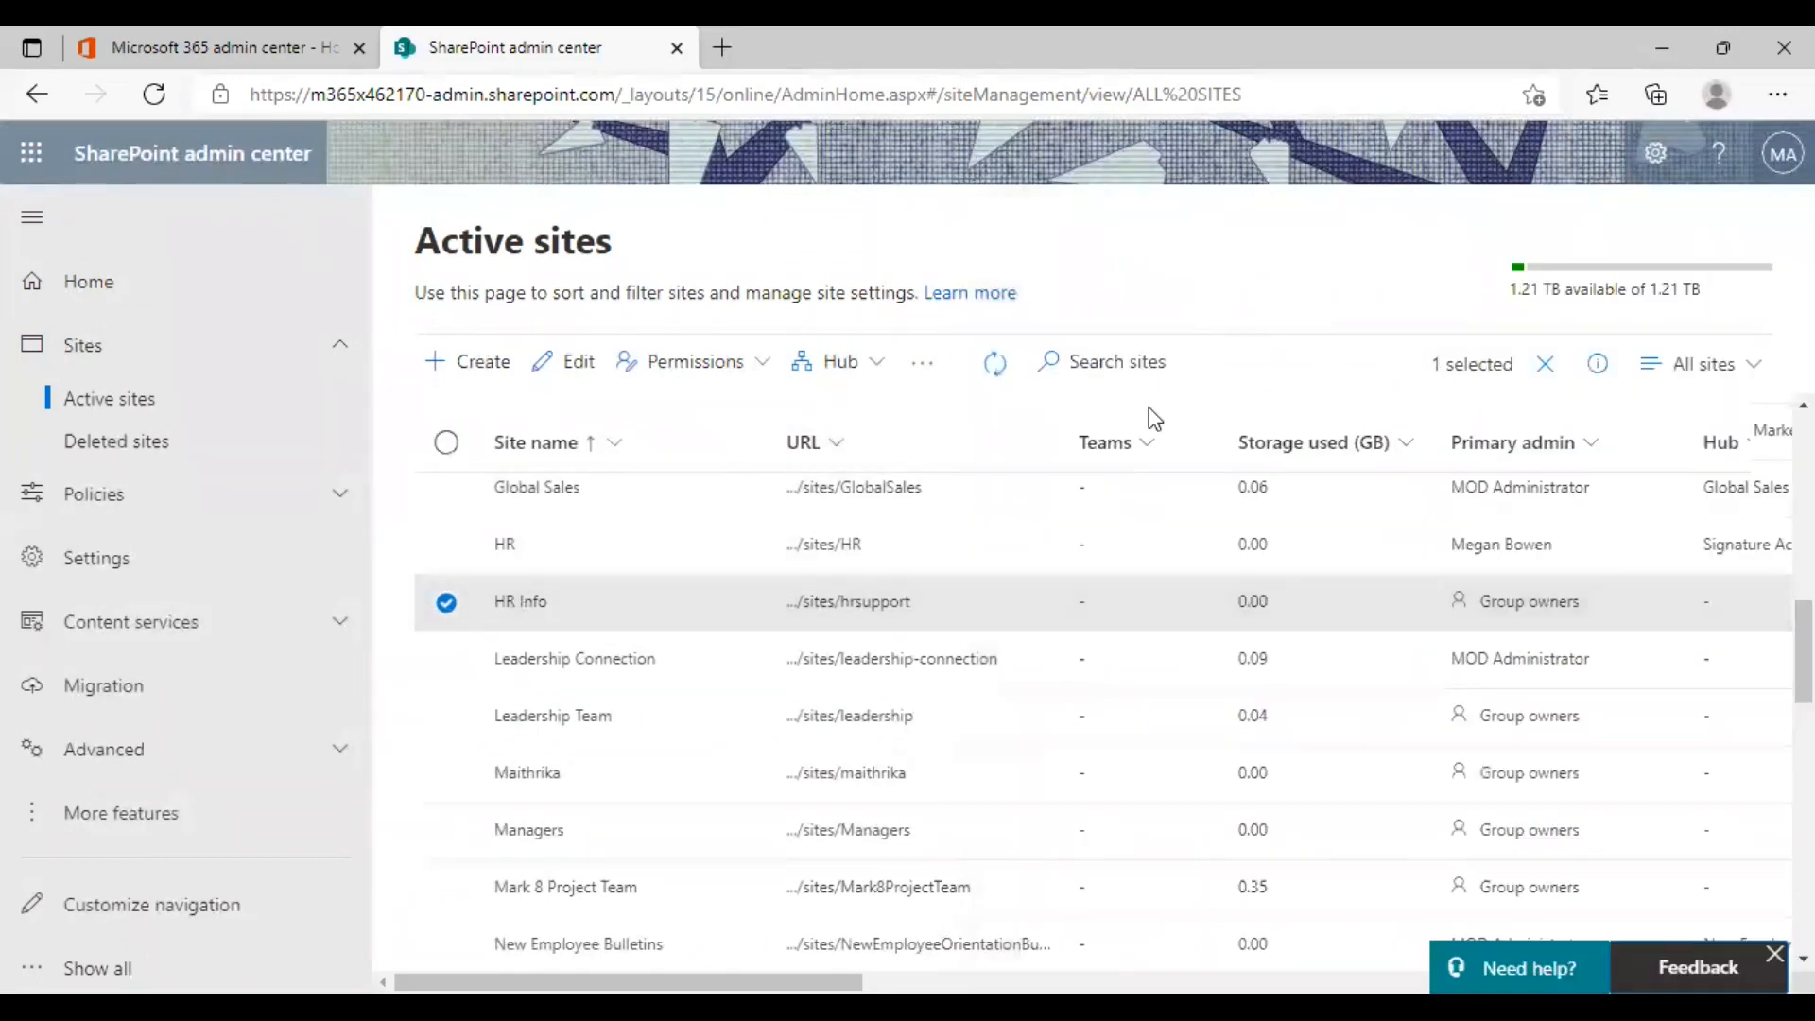
{"action": "mouse_move", "coordinate": [939, 621]}
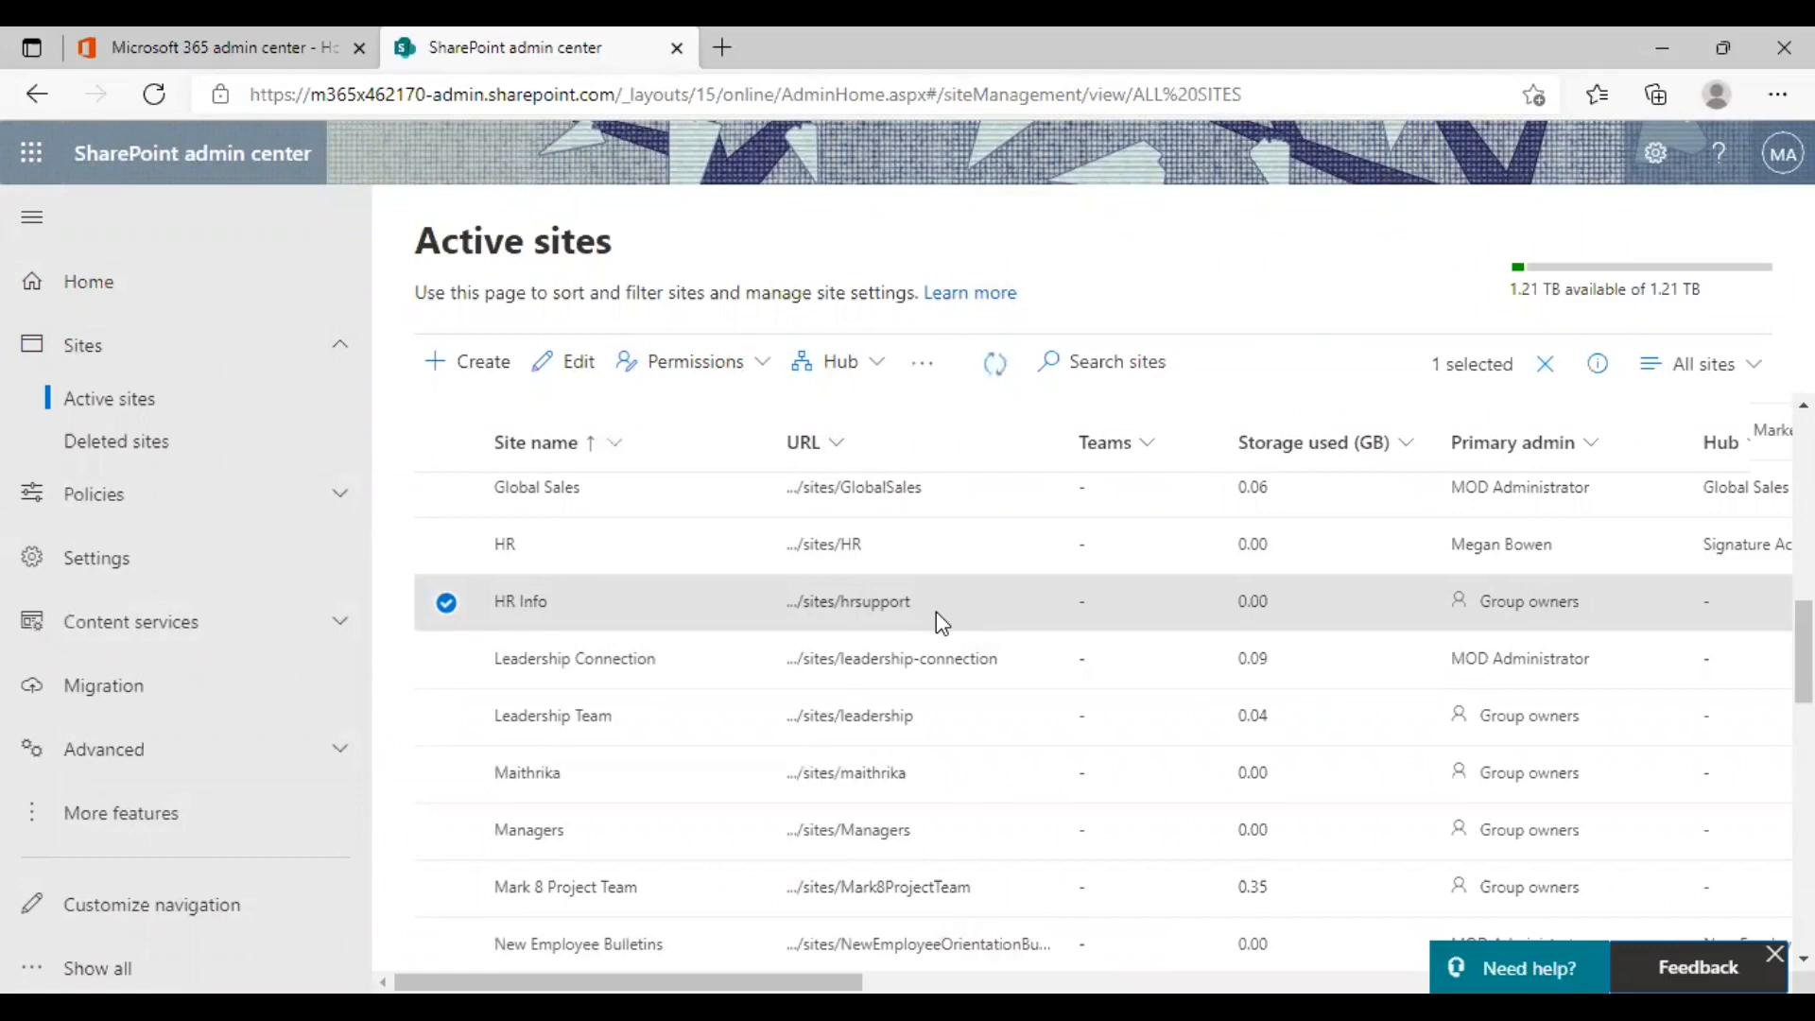
{"action": "mouse_move", "coordinate": [932, 563]}
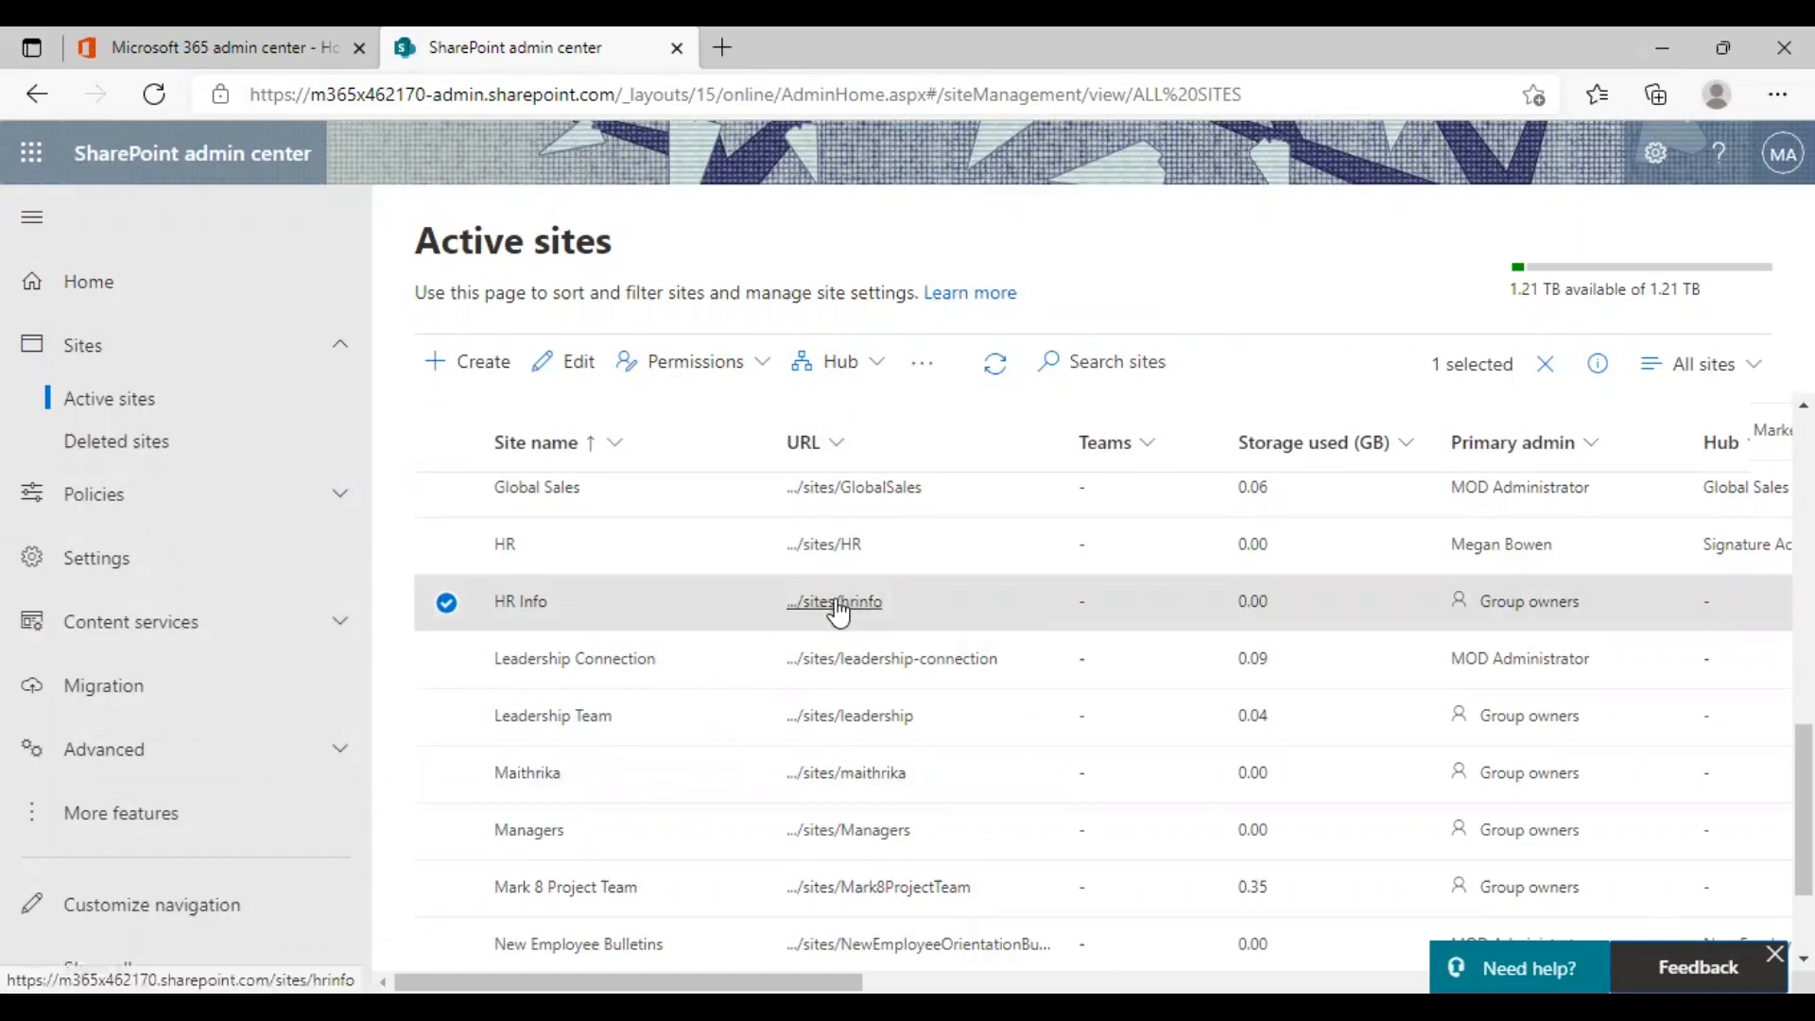
{"action": "left_click", "coordinate": [832, 601]}
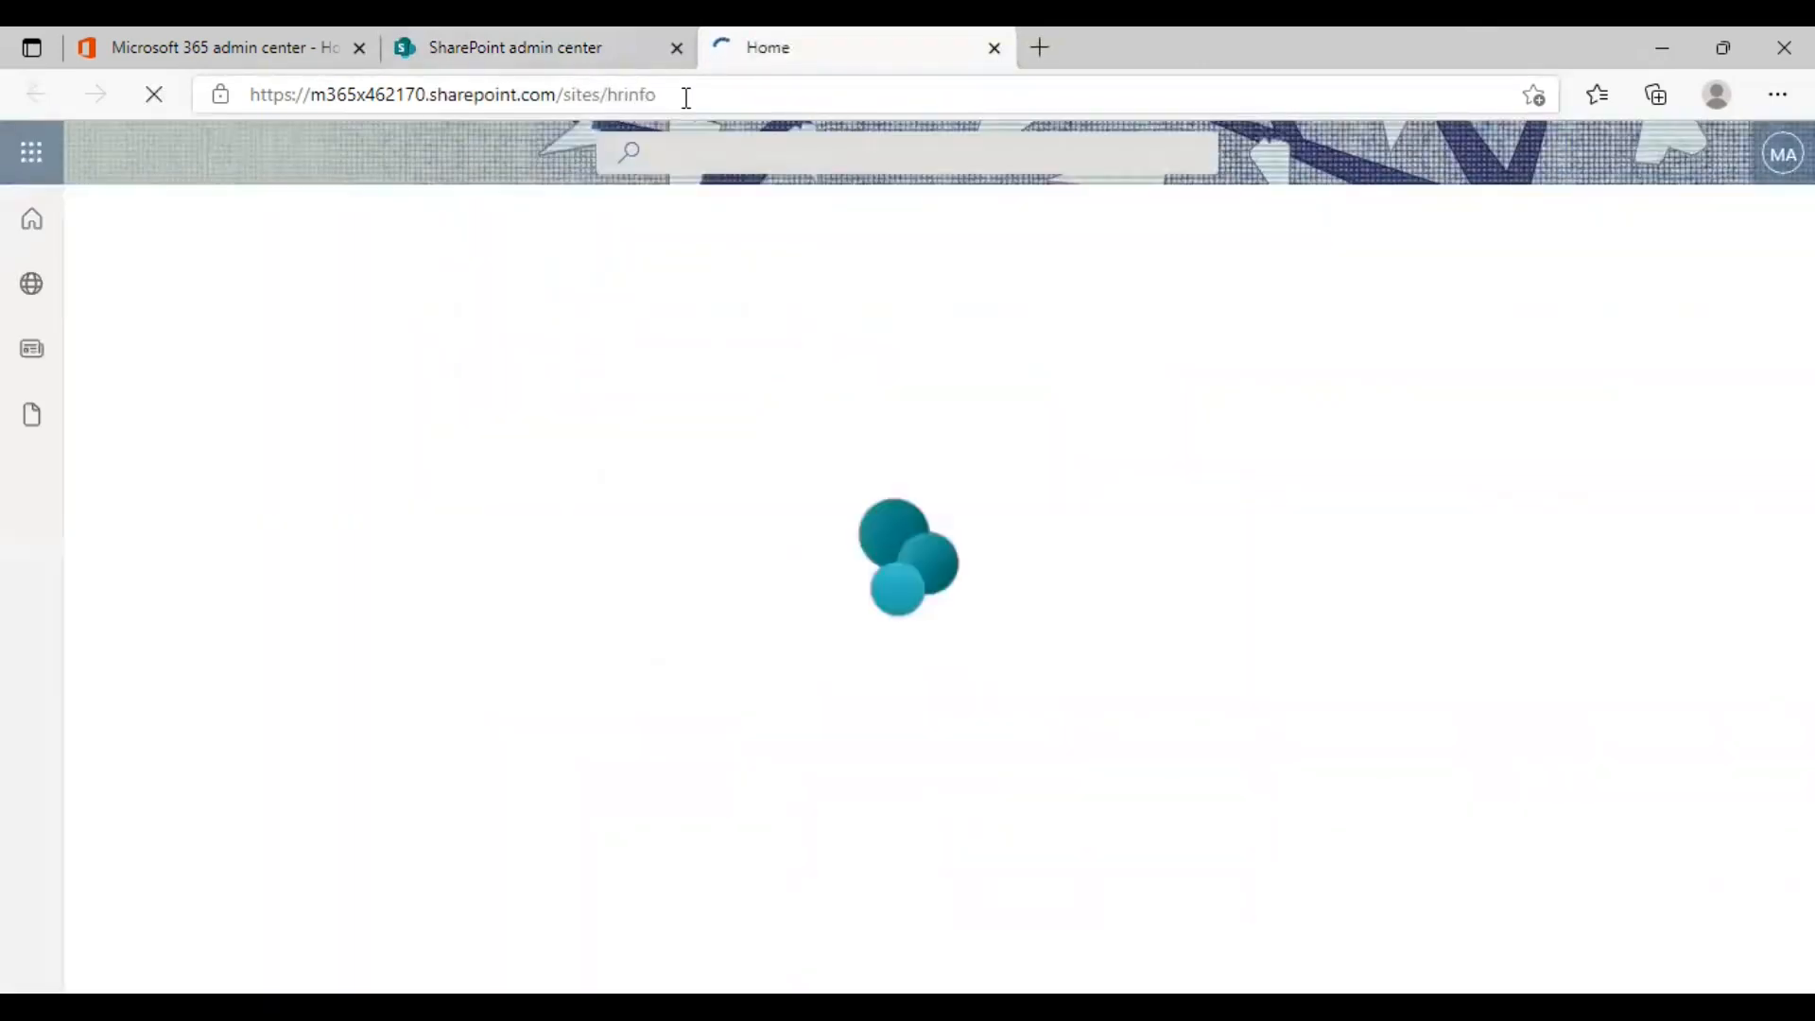